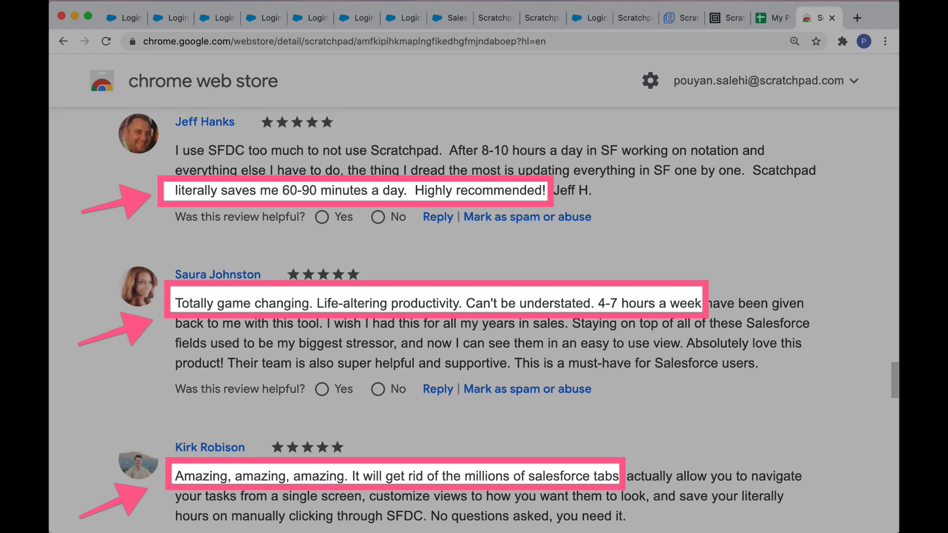
- Leave the opportunity spreadsheet for the Scratchpad home page with its greeting and clock
click(145, 17)
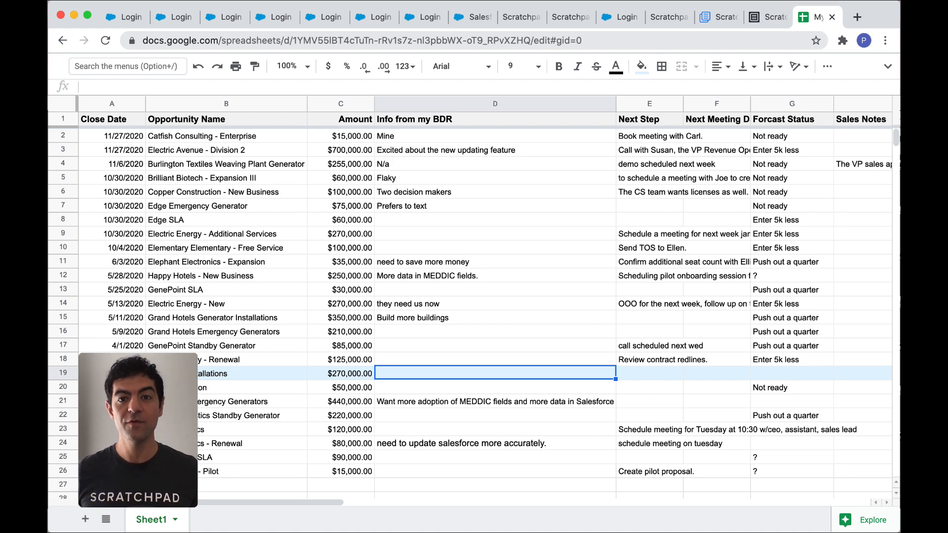
click(129, 17)
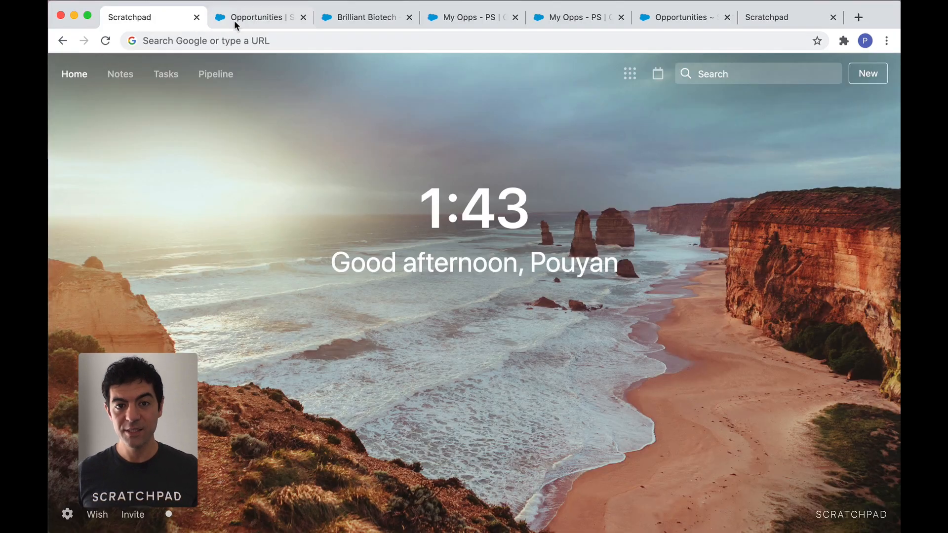
- Set Happy Hotels - New Business Why Now? to 'Just implemented MEDDIC and need more adoption among the team'
click(259, 17)
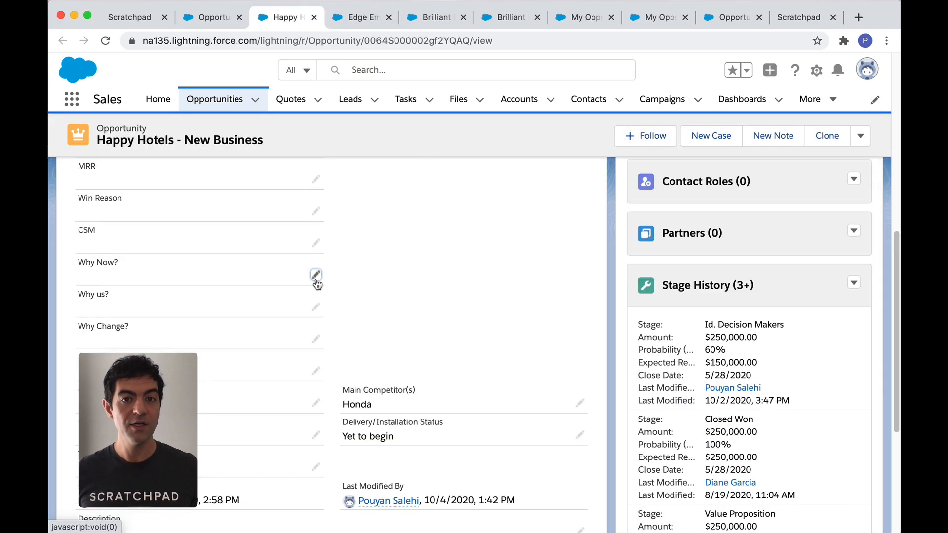
click(315, 275)
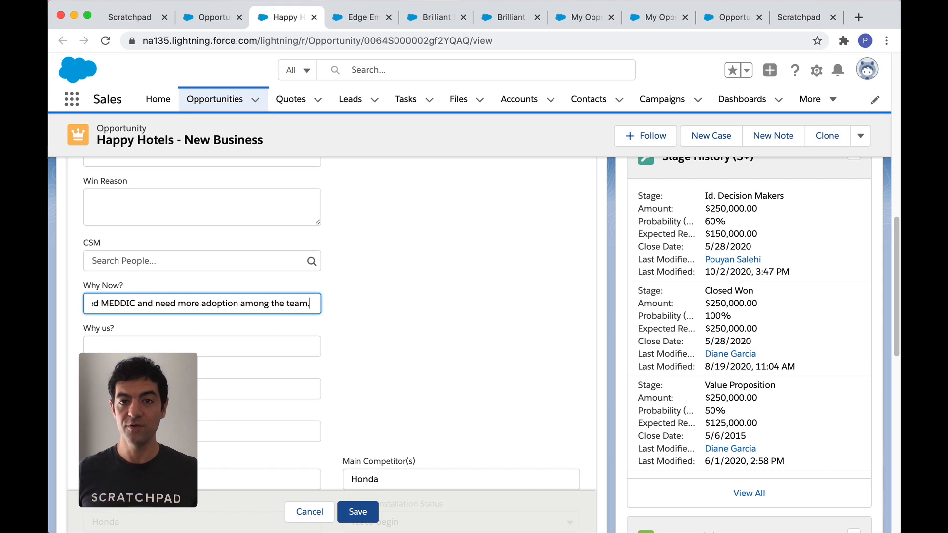
click(358, 512)
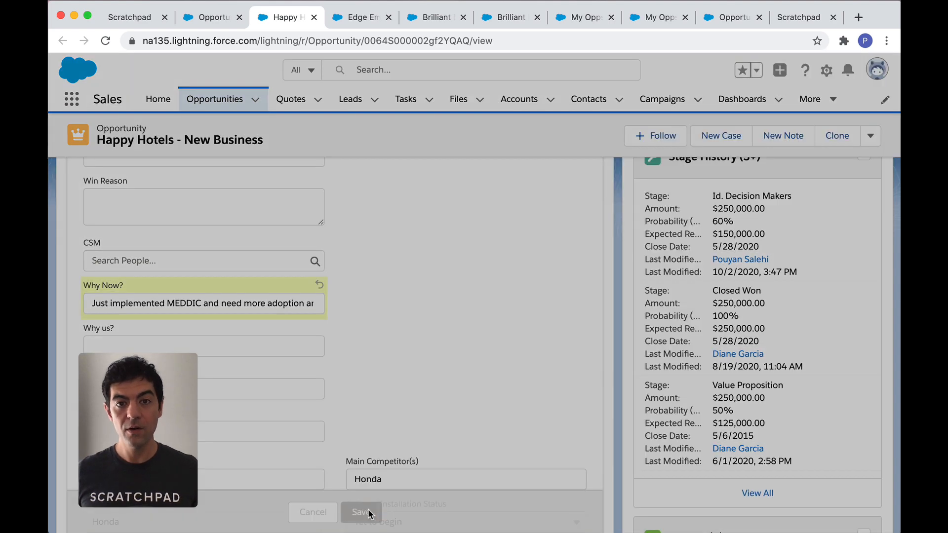
- Show the My Opps - PS list, try Copper Construction's Sales Notes, then the Classic list
click(652, 17)
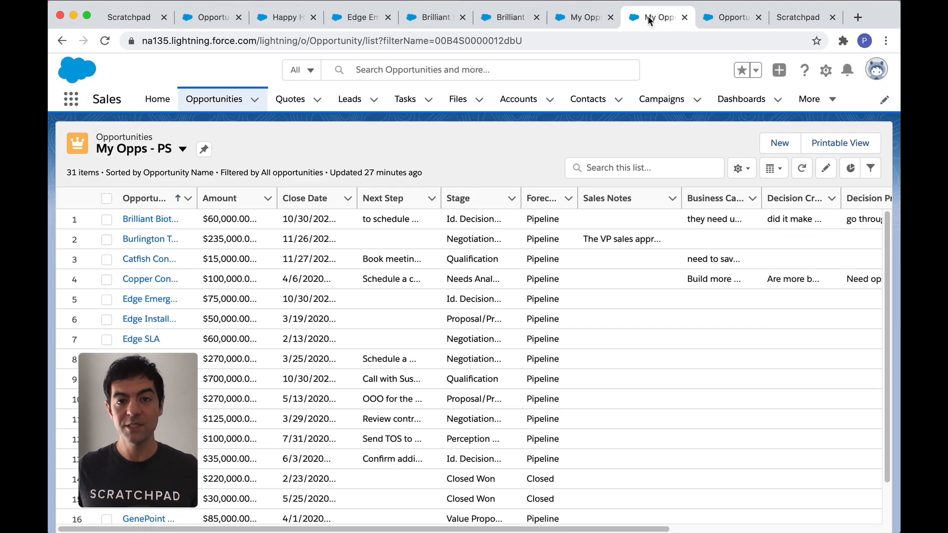
mouse_move(518, 230)
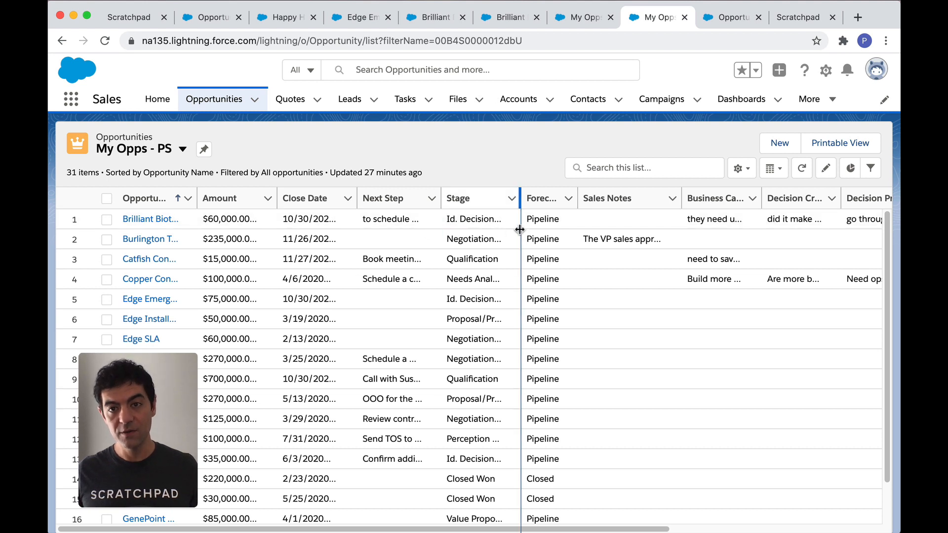
mouse_move(566, 218)
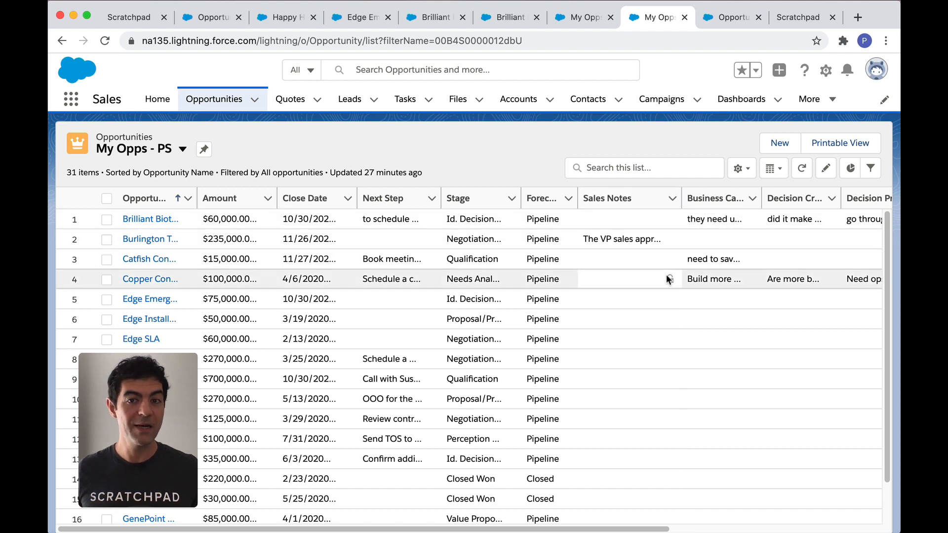
click(629, 278)
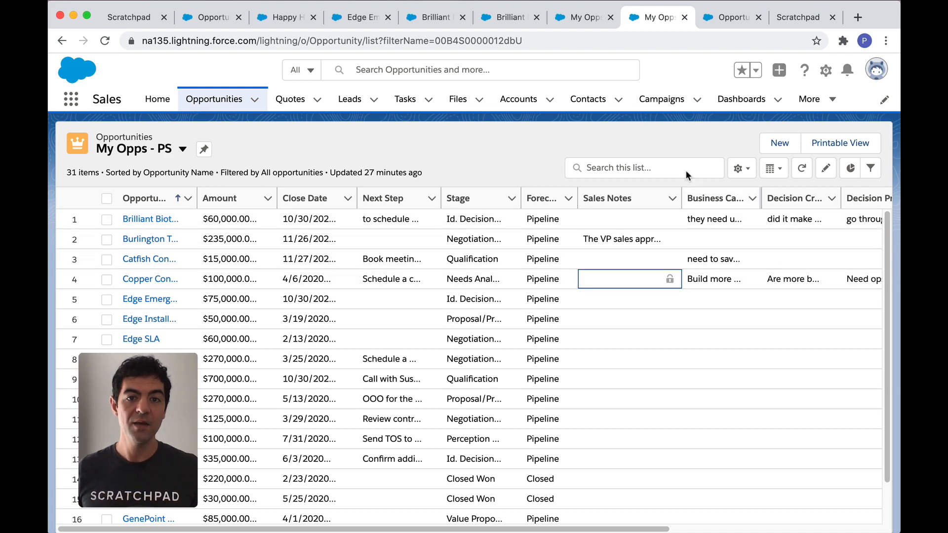
click(731, 17)
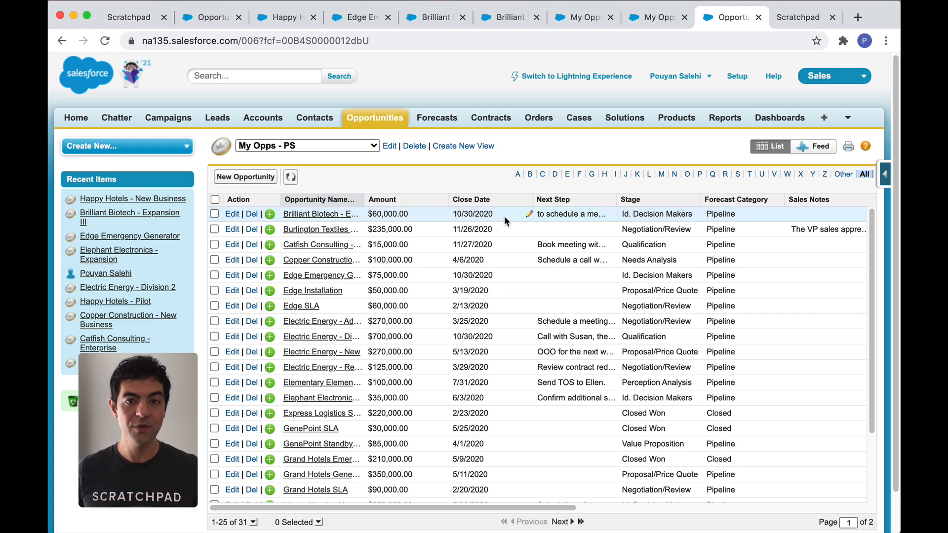
mouse_move(603, 219)
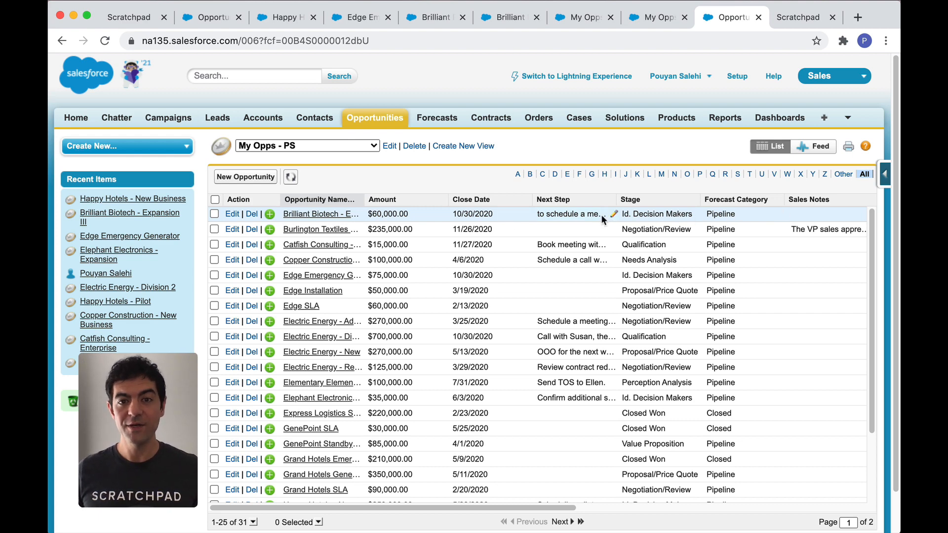
- Cancel an edit of Brilliant Biotech's Next Step in Classic and return to Scratchpad
click(614, 213)
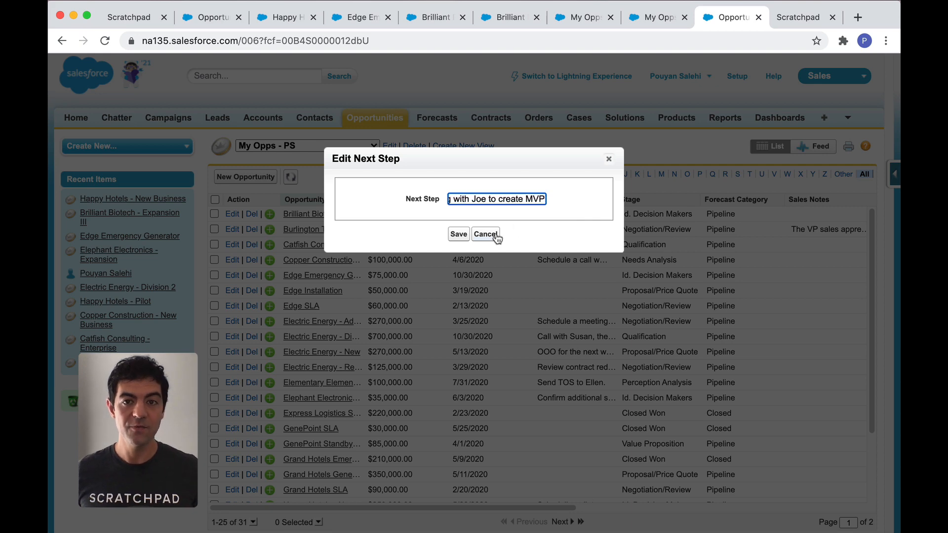
click(458, 234)
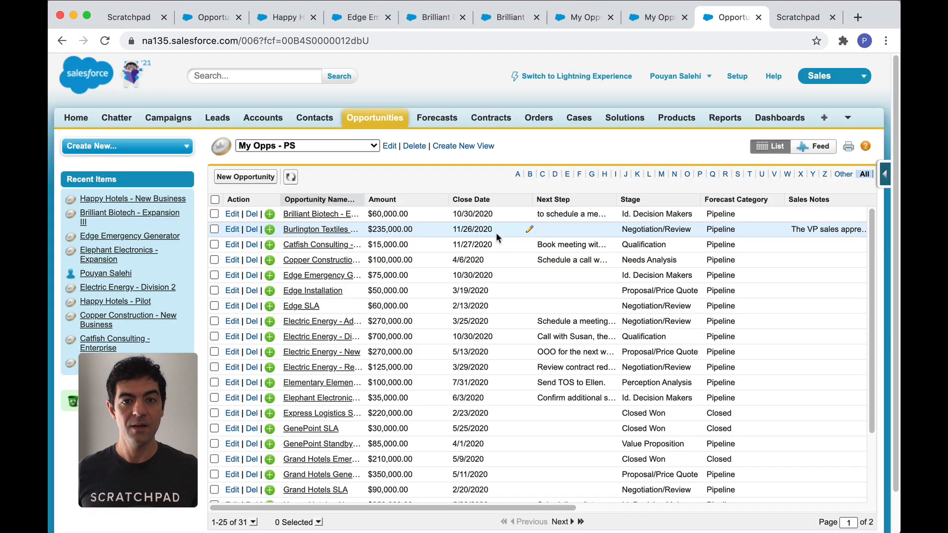
click(798, 17)
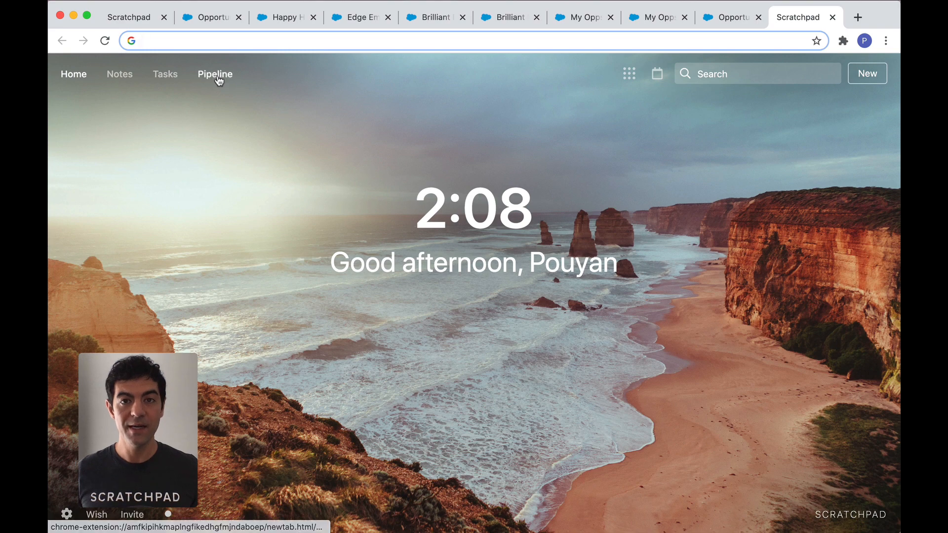
- Update Burlington Textiles: next step 'demo scheduled next week', close Nov 6, 2020, amount $255,000
click(214, 74)
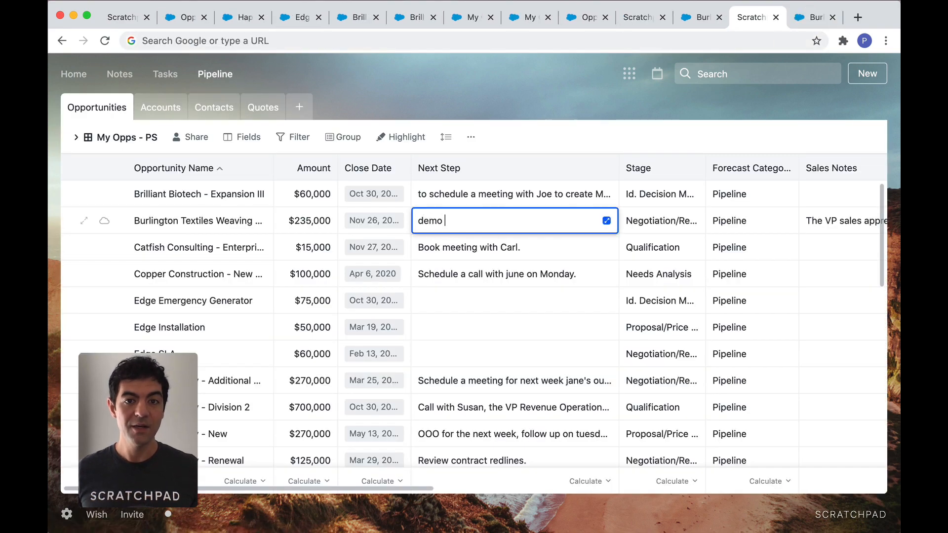
text(scheduled next week)
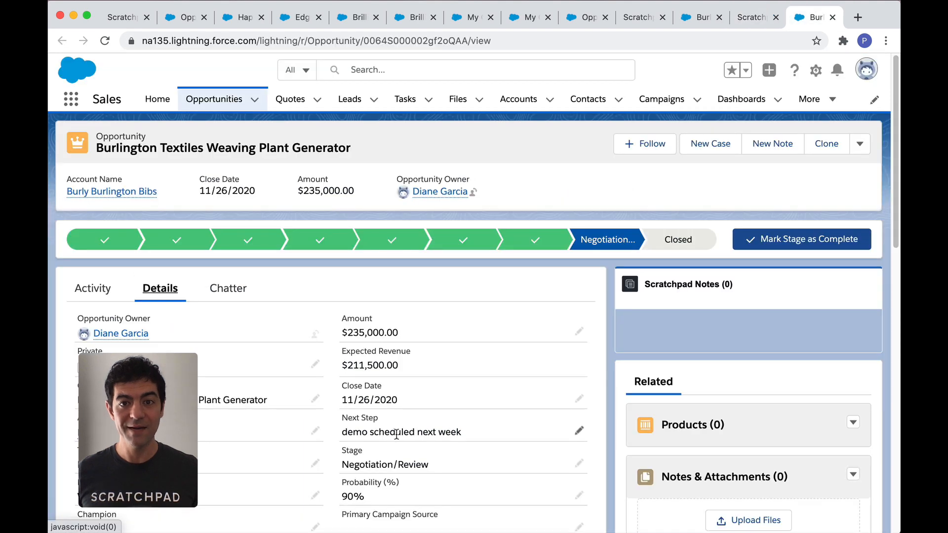
click(752, 17)
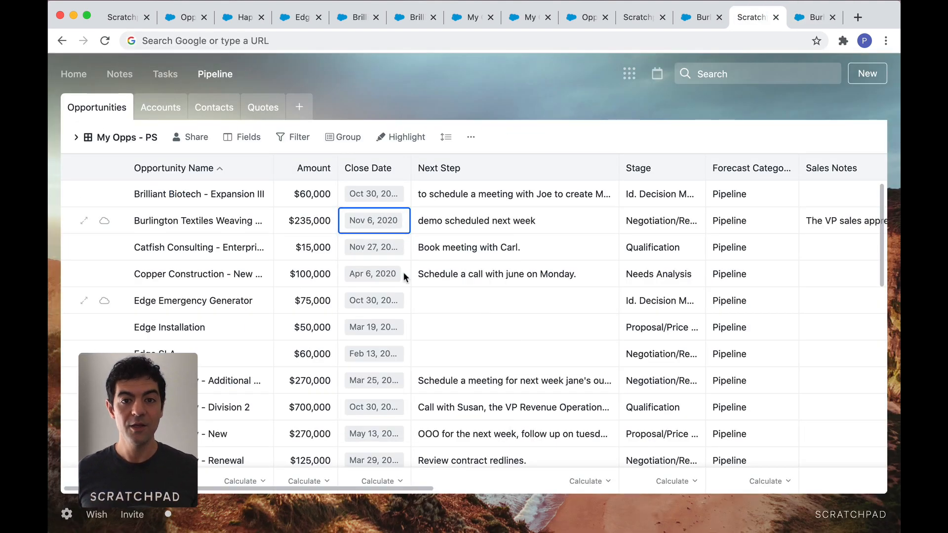
click(305, 221)
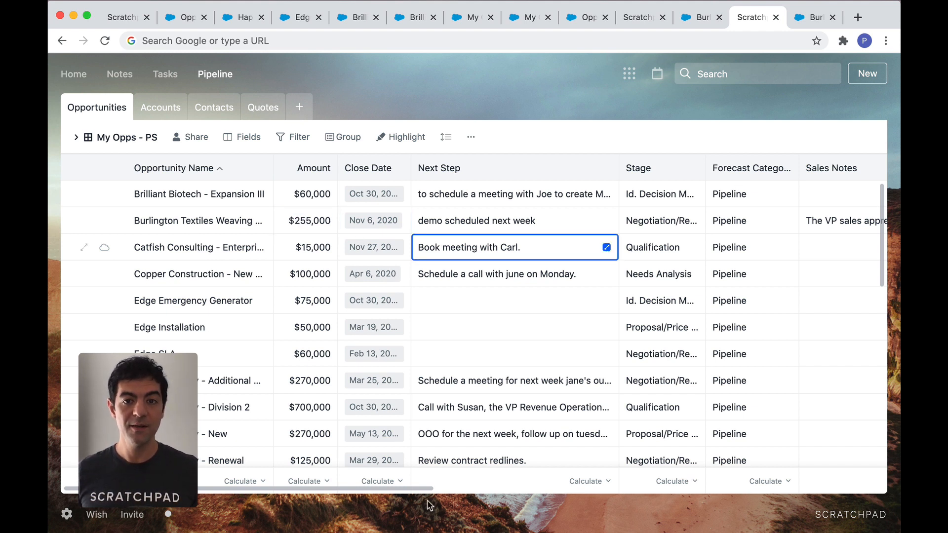
- Scroll the pipeline right to the MEDDIC columns and open the views dropdown
scroll(right, 3)
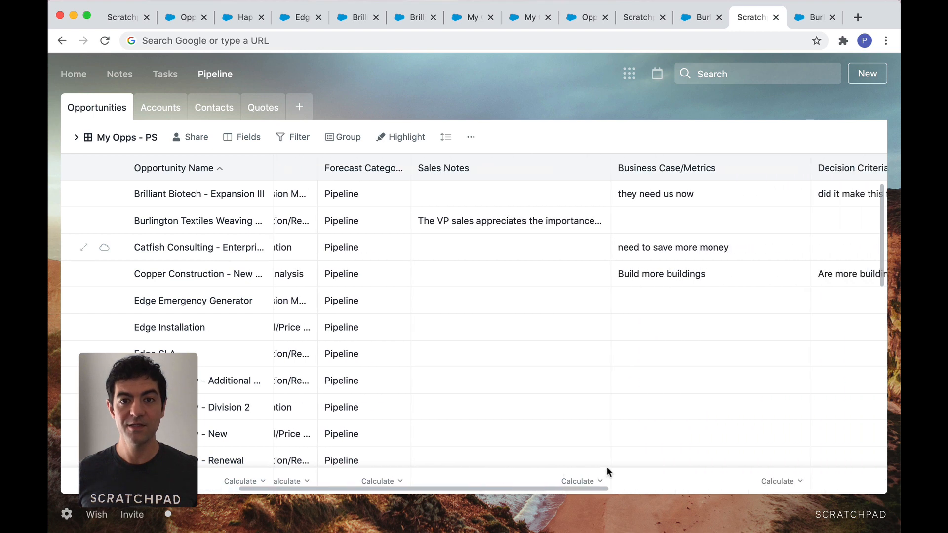
scroll(right, 3)
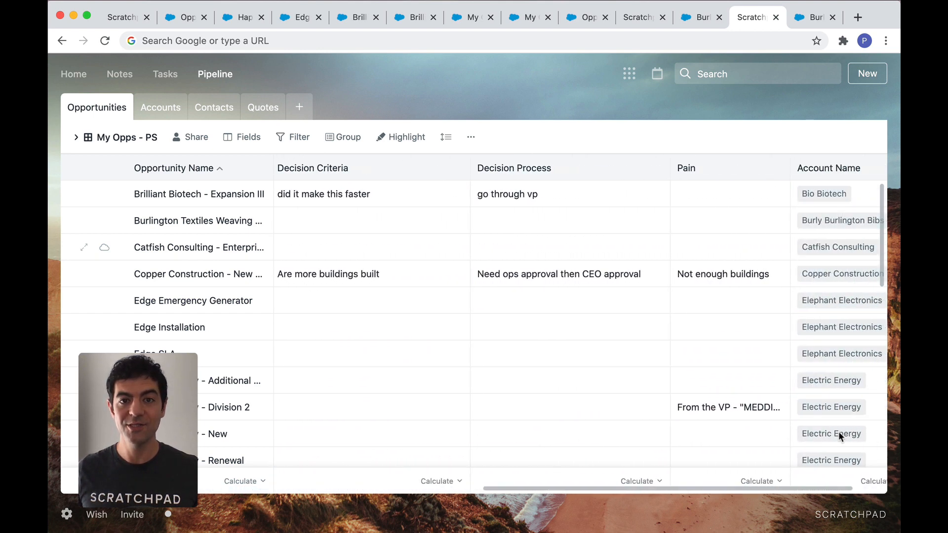
click(242, 137)
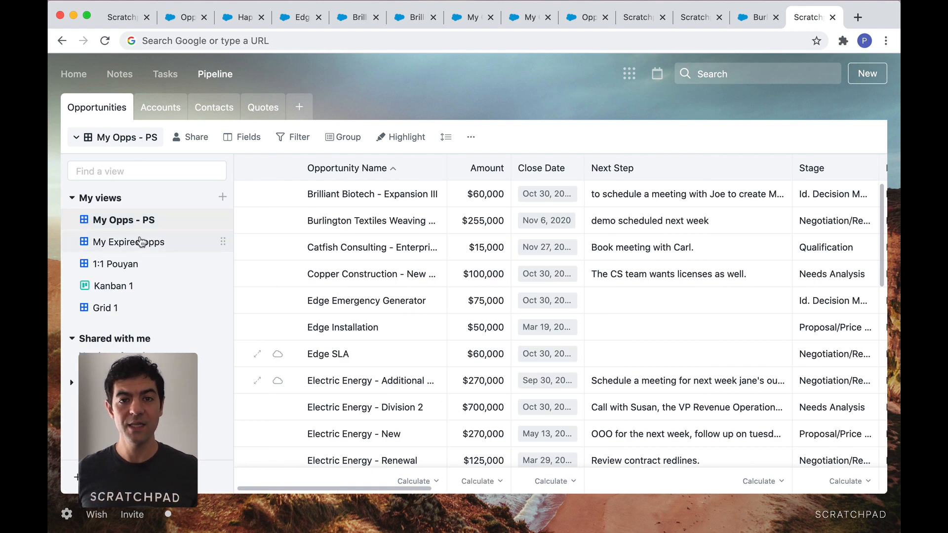
- Switch to the My Expired opps view and adjust Electric Energy - Additional's close date
click(130, 242)
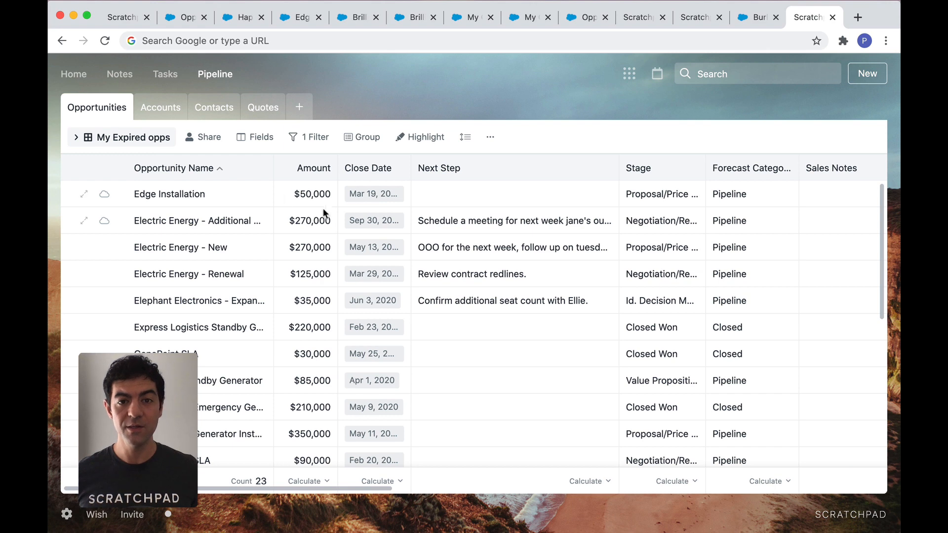
click(374, 221)
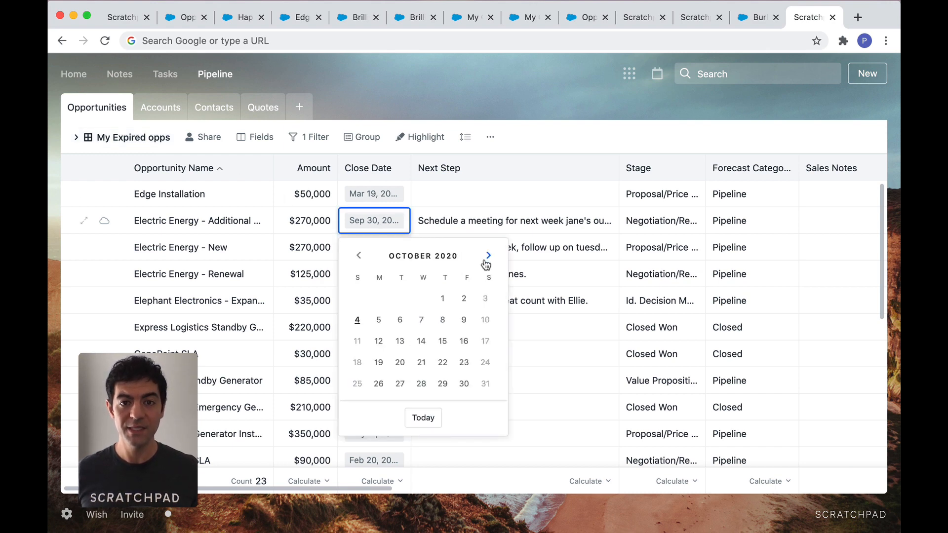
click(76, 136)
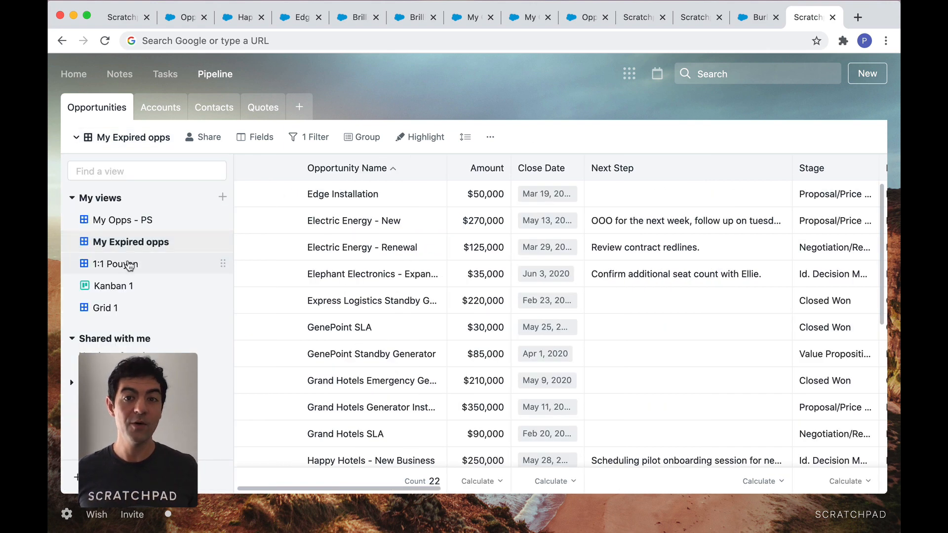
click(114, 264)
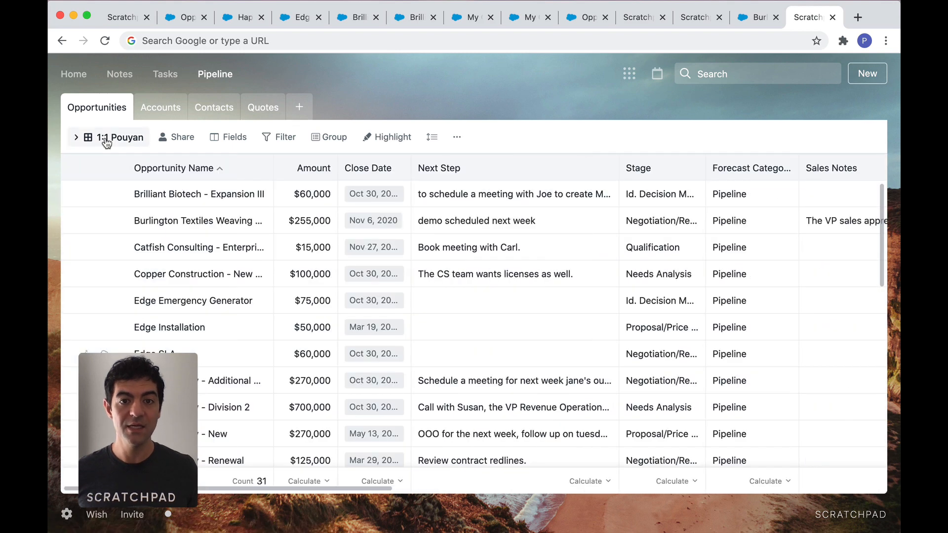
- Highlight pipeline rows updated in the last 7 days
click(388, 137)
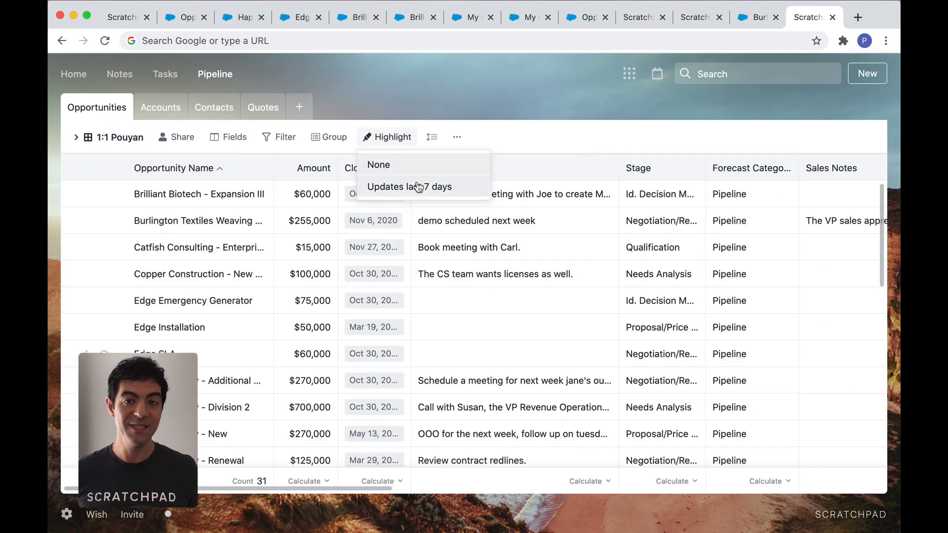
click(409, 186)
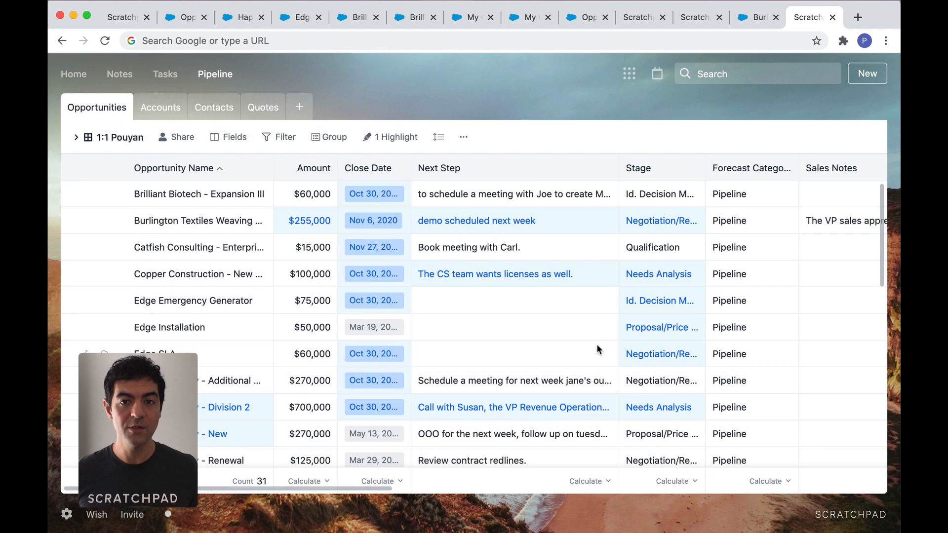
click(76, 137)
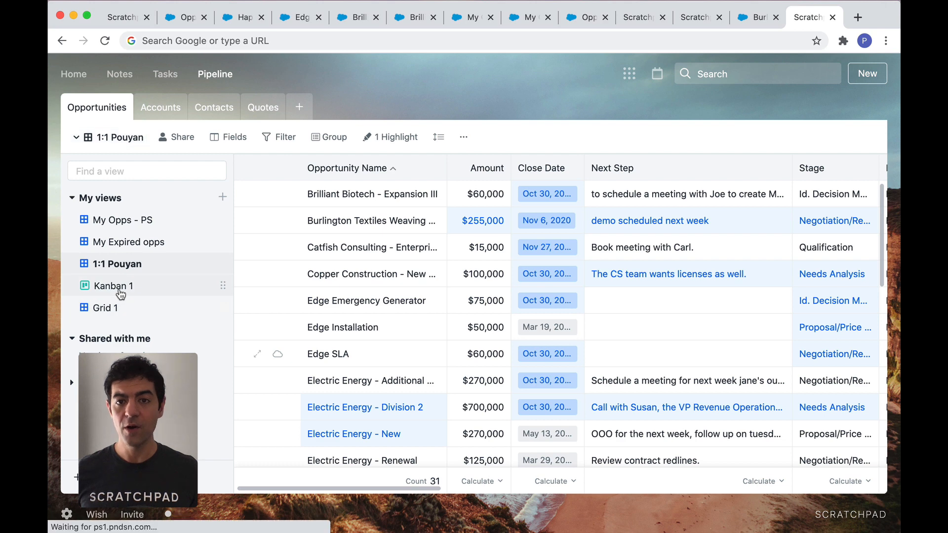
- Open the My Opps - PS view and copy its share link
click(113, 285)
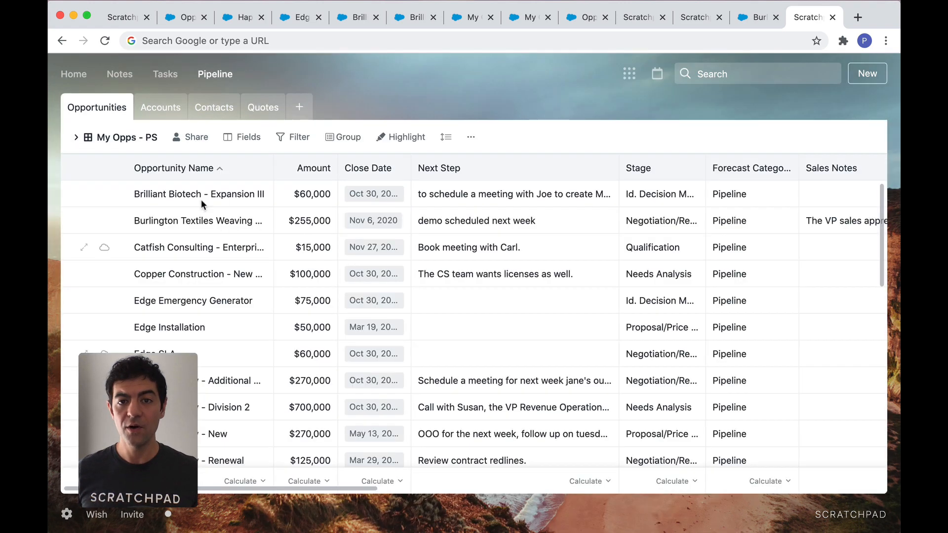
mouse_move(160, 107)
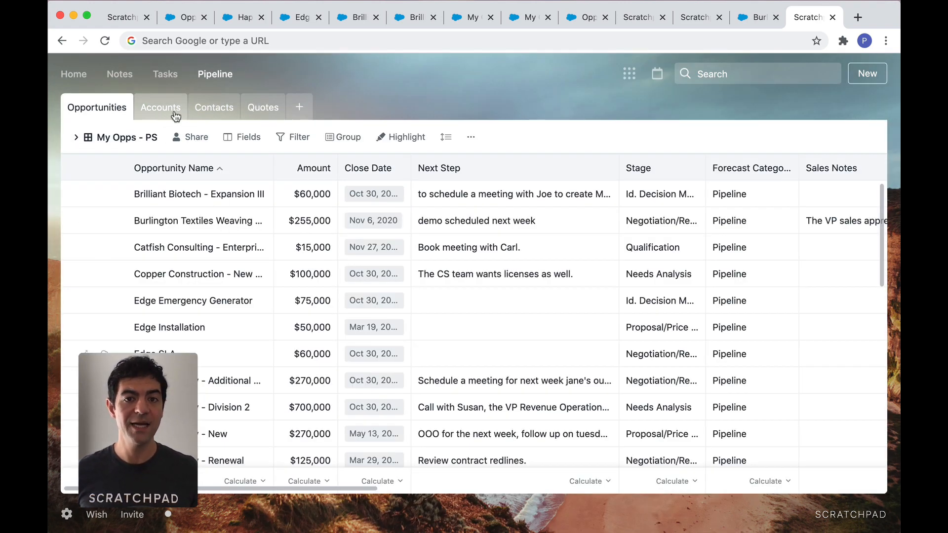
mouse_move(214, 107)
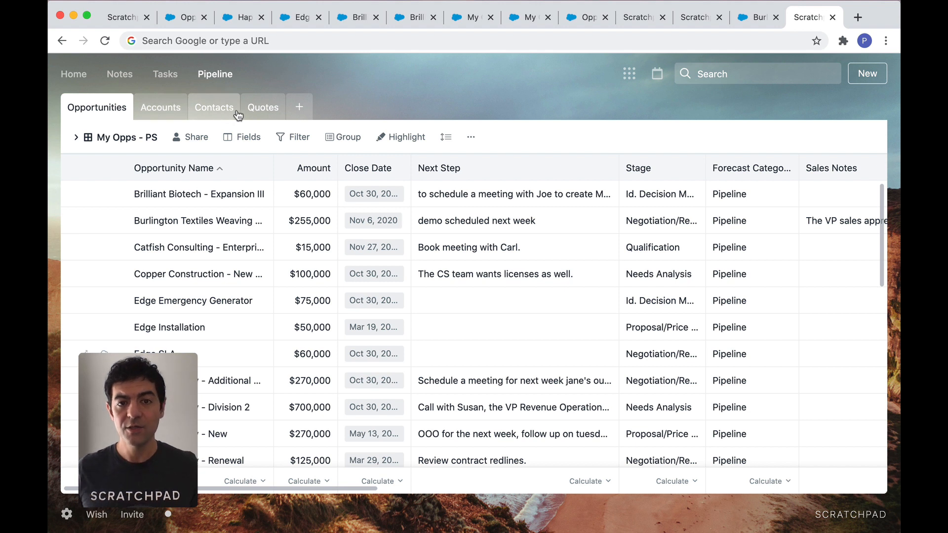
mouse_move(262, 107)
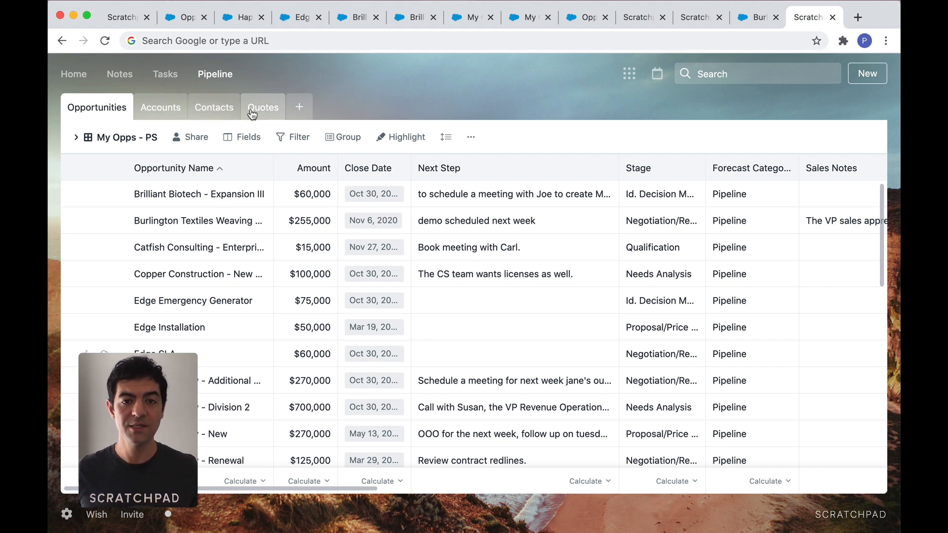
click(194, 137)
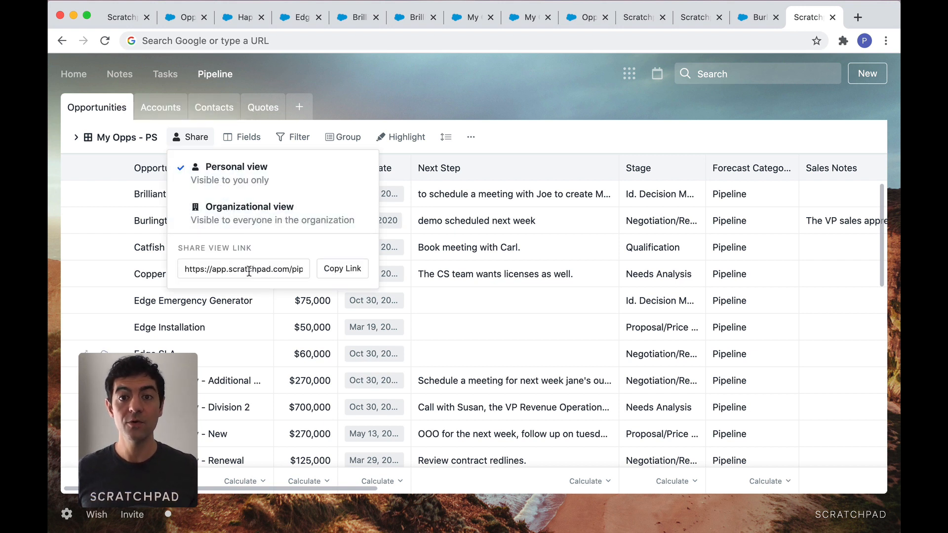
click(342, 268)
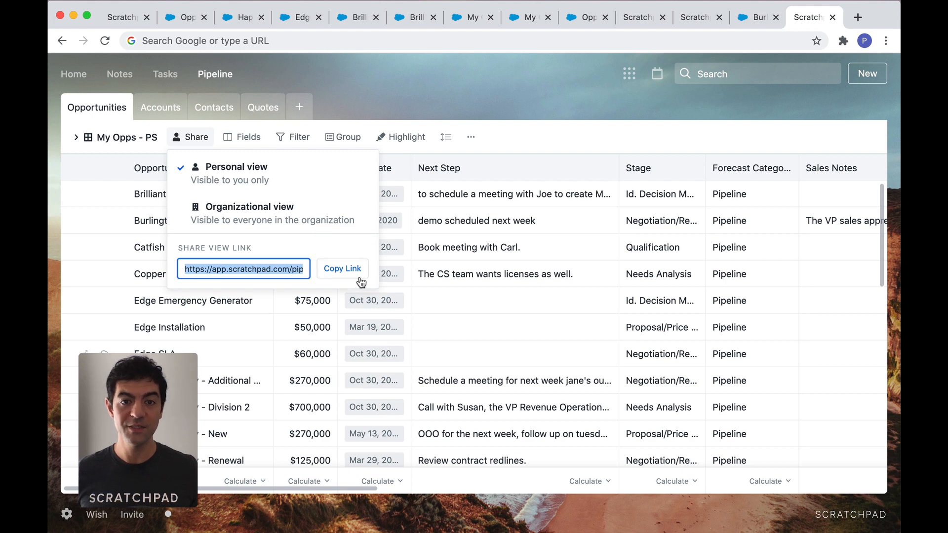
click(73, 74)
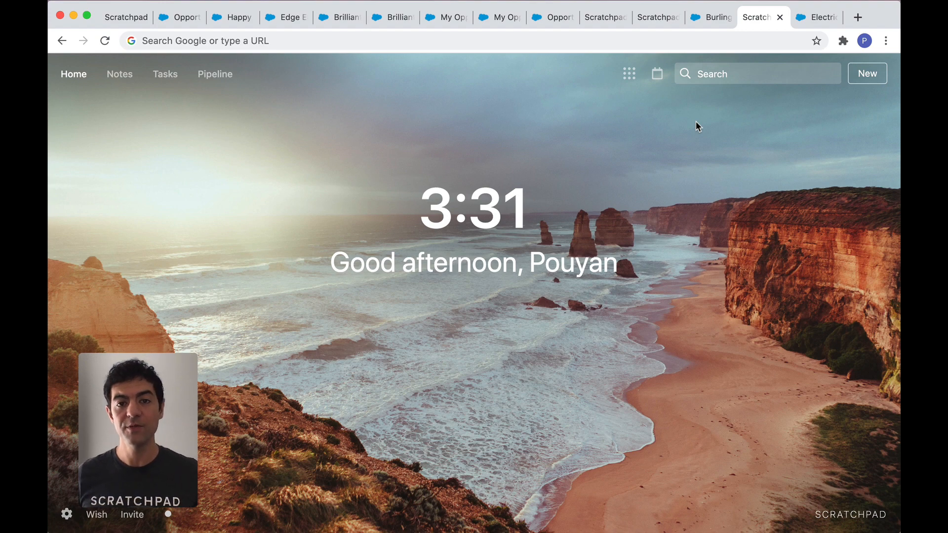
- Find Electric Energy - Division 2 via 'elec' and append 'Add the cs team.' to Next Step
text(elec)
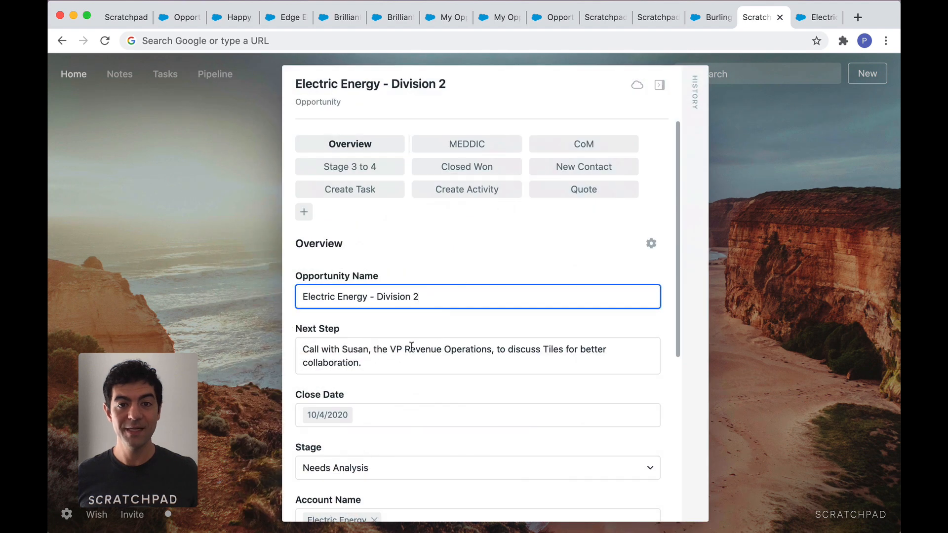
click(419, 366)
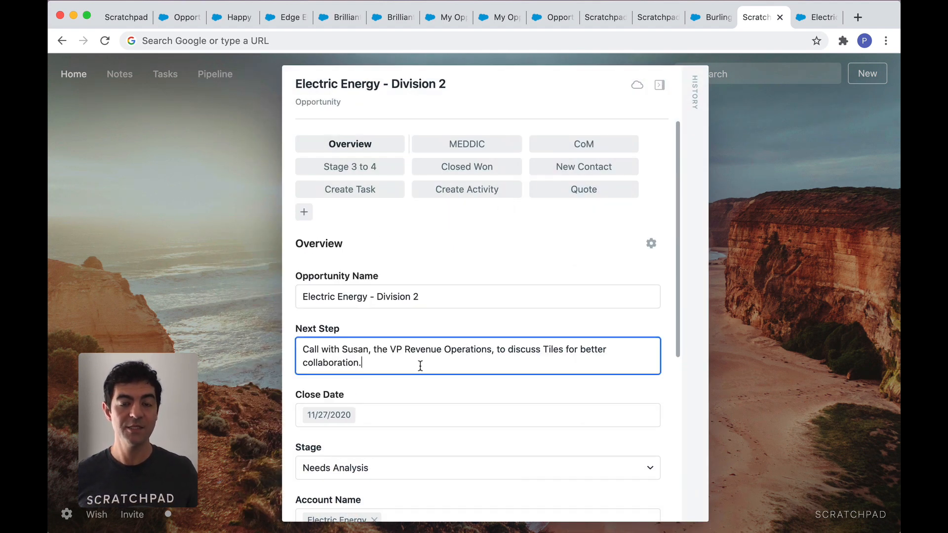
text(Add the cs team.)
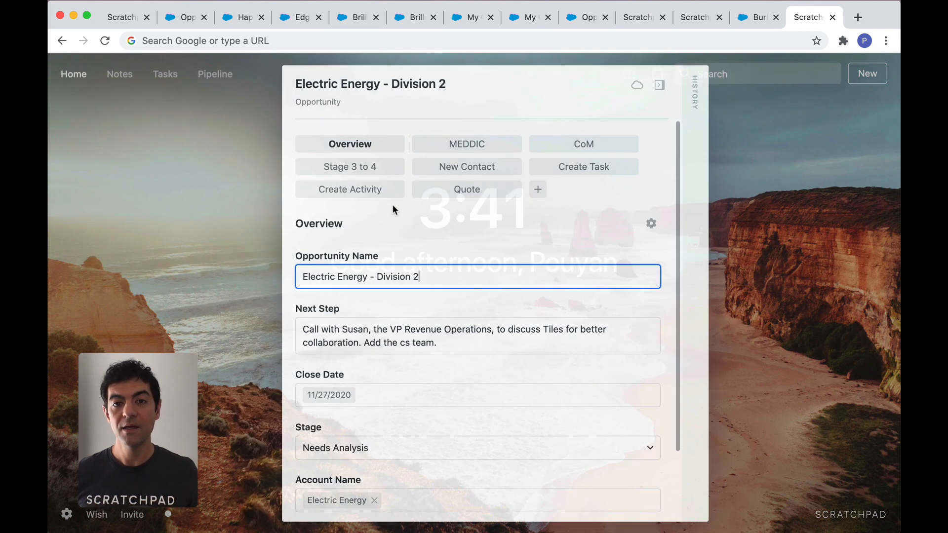
mouse_move(453, 151)
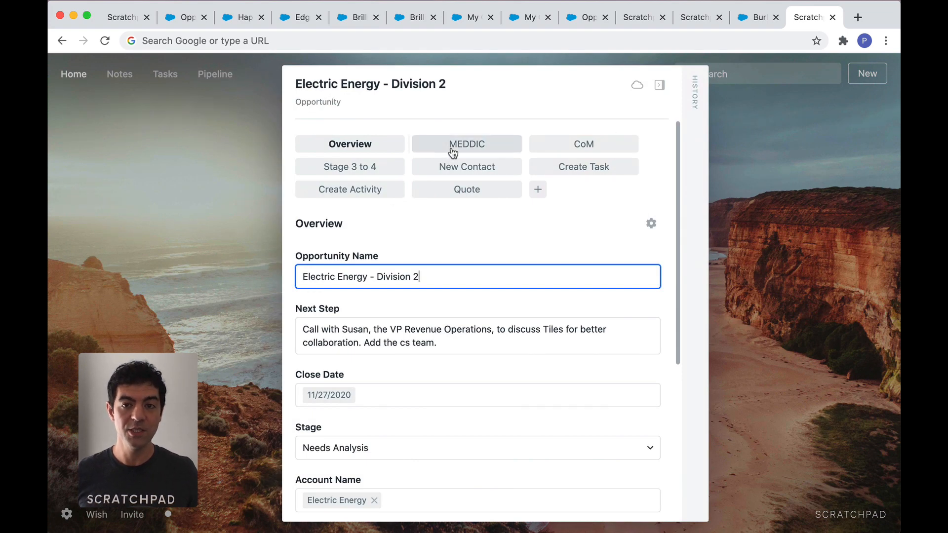
mouse_move(574, 156)
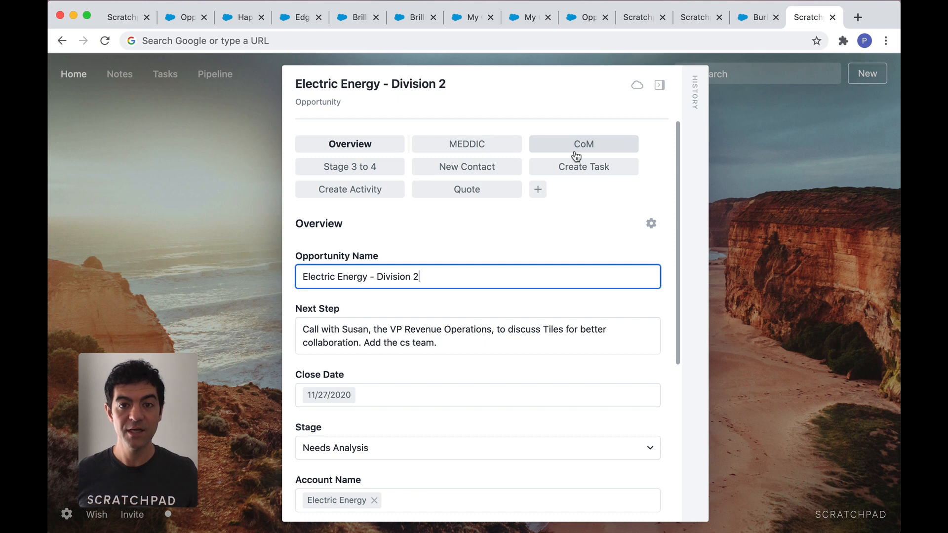
- Set MEDDIC Business Case/Metrics to 'More data in MEDDIC fields.' and add a blank tile
click(466, 144)
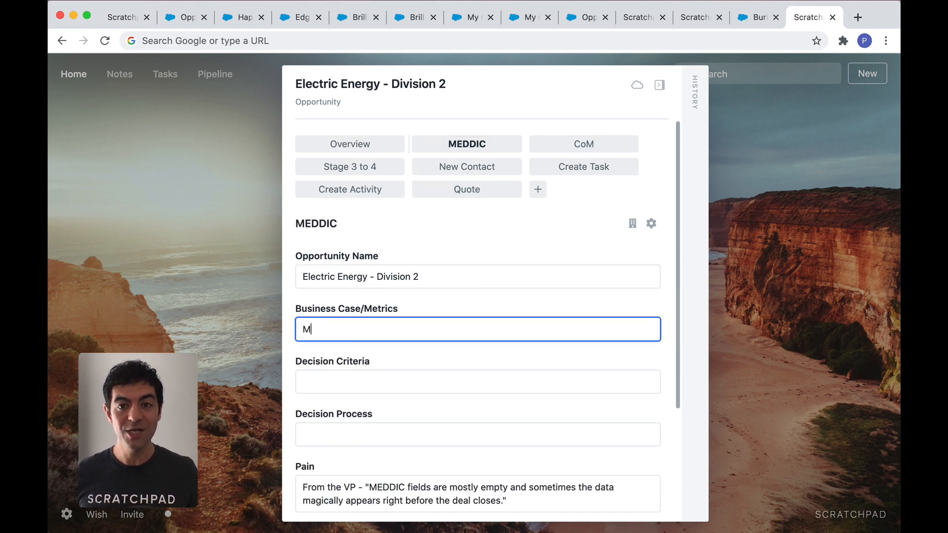
text(ore data in MEDDIC)
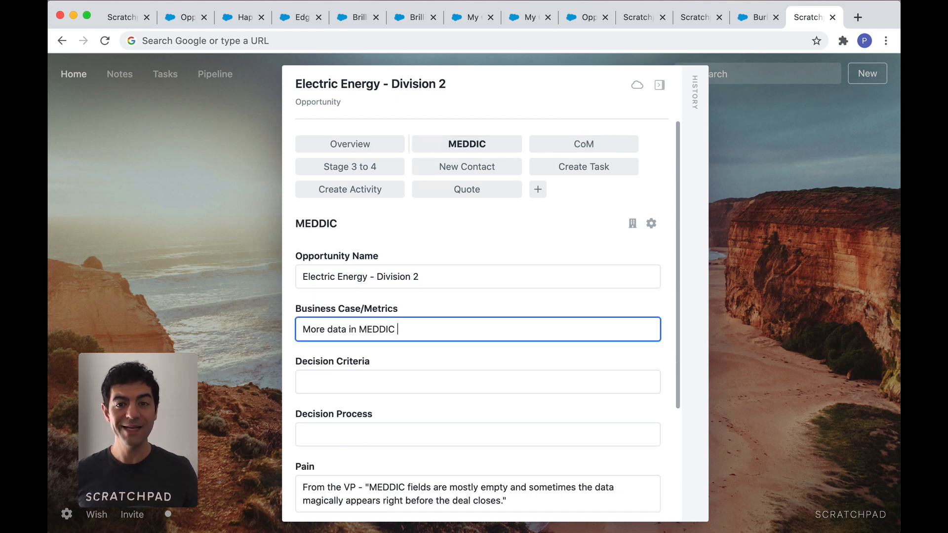
text(fields.)
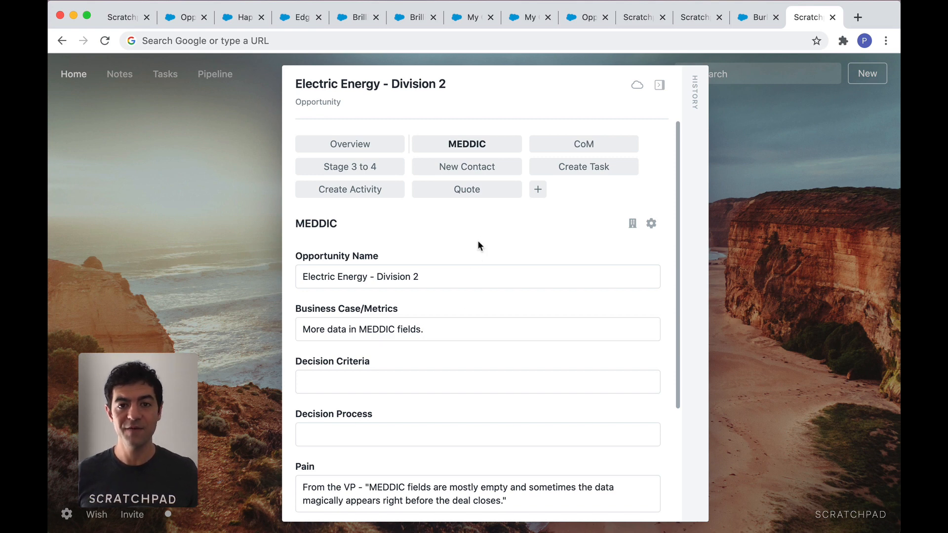
mouse_move(527, 213)
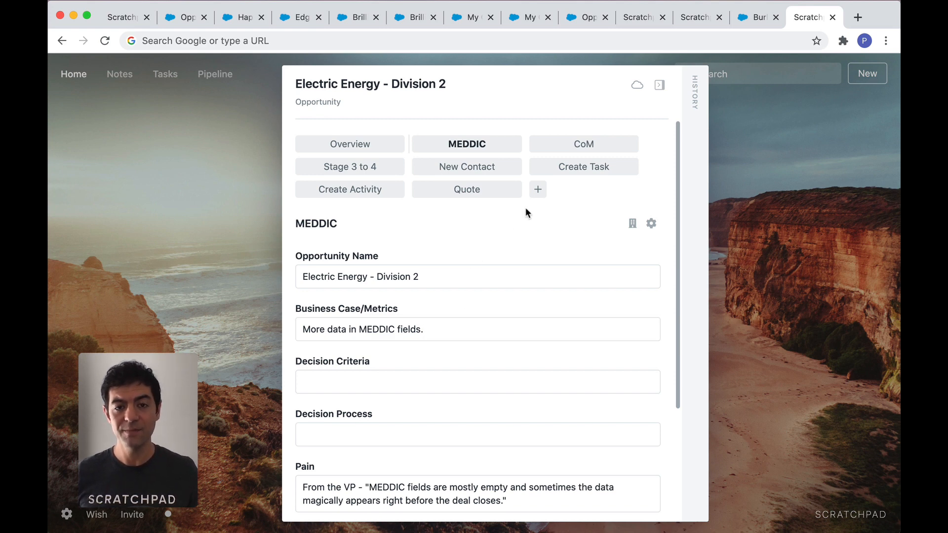
click(537, 189)
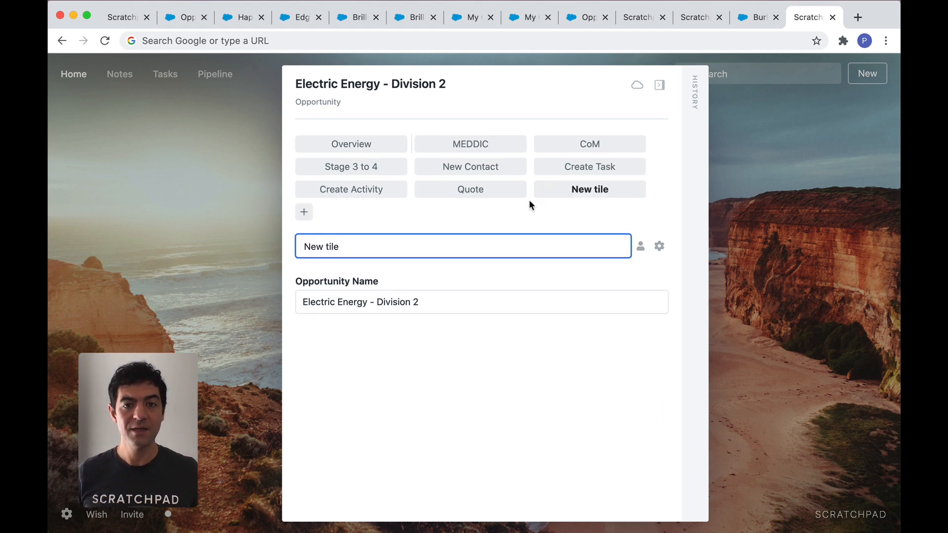
- Name the new tile 'Closed Won', choose its fields, and answer Why us? with 'Fast adoption.'
text(Closed Won)
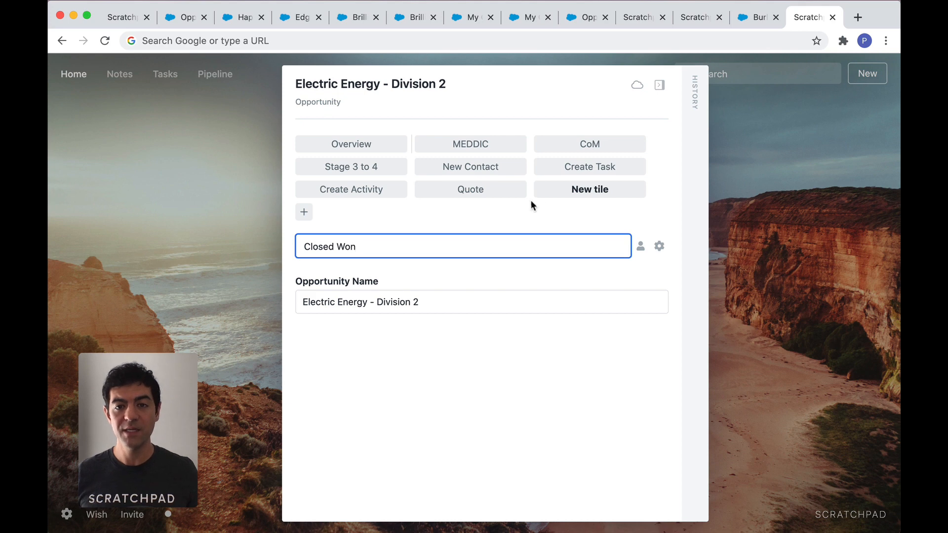
click(658, 246)
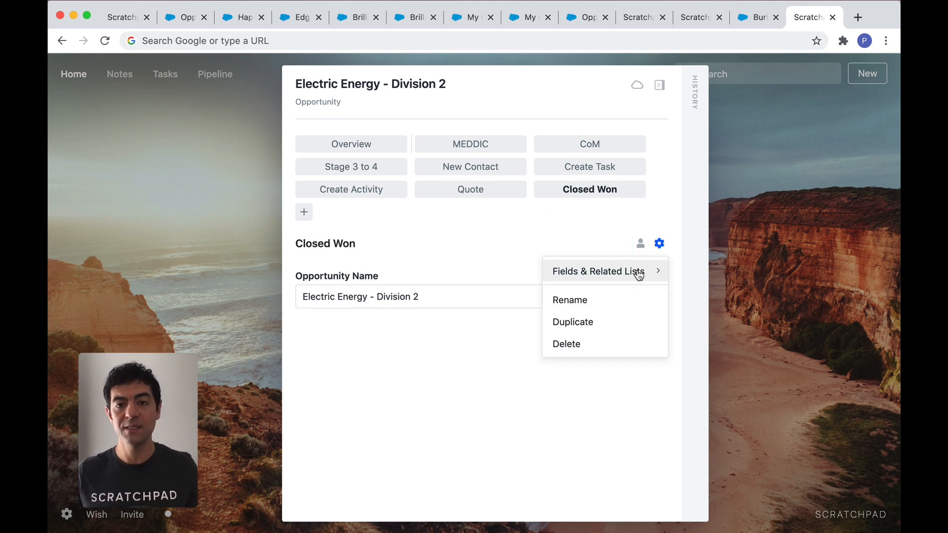
click(598, 271)
text(why)
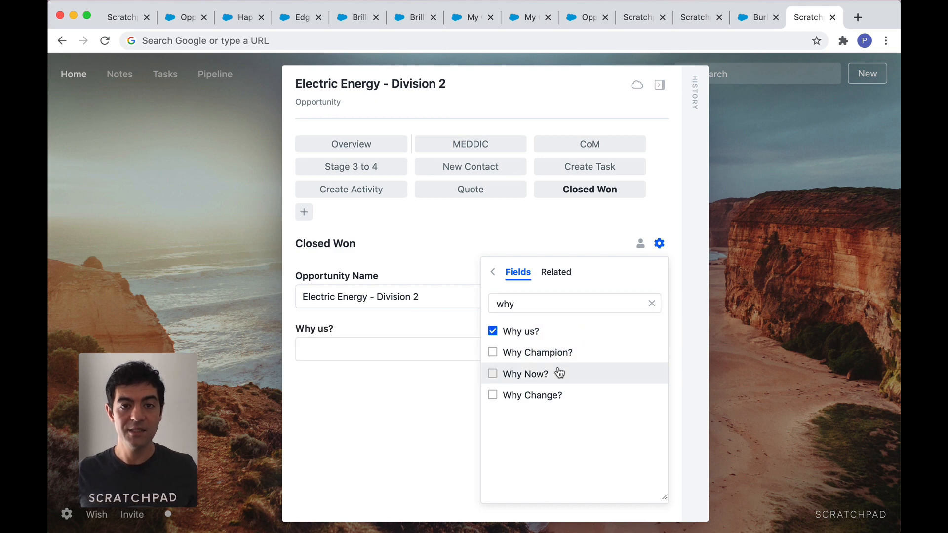
text(Fast adop)
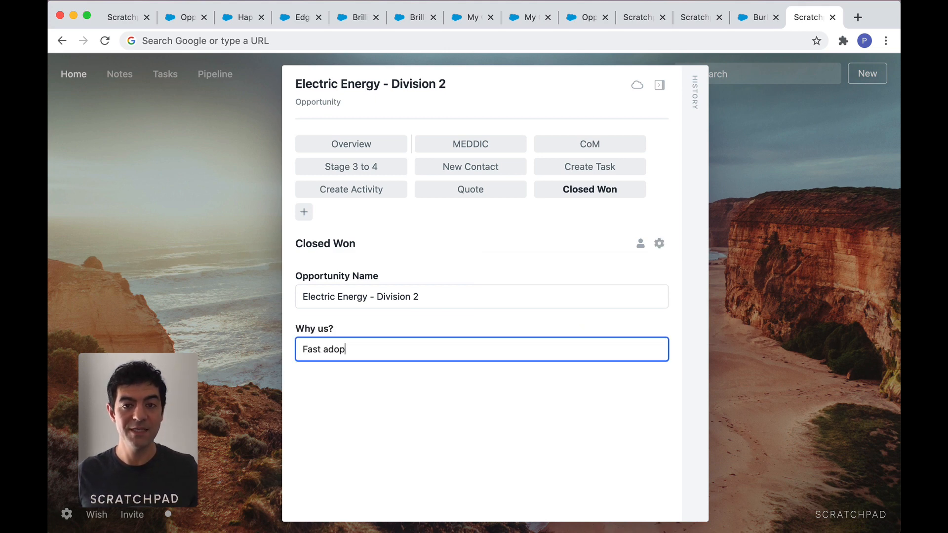
text(tion.)
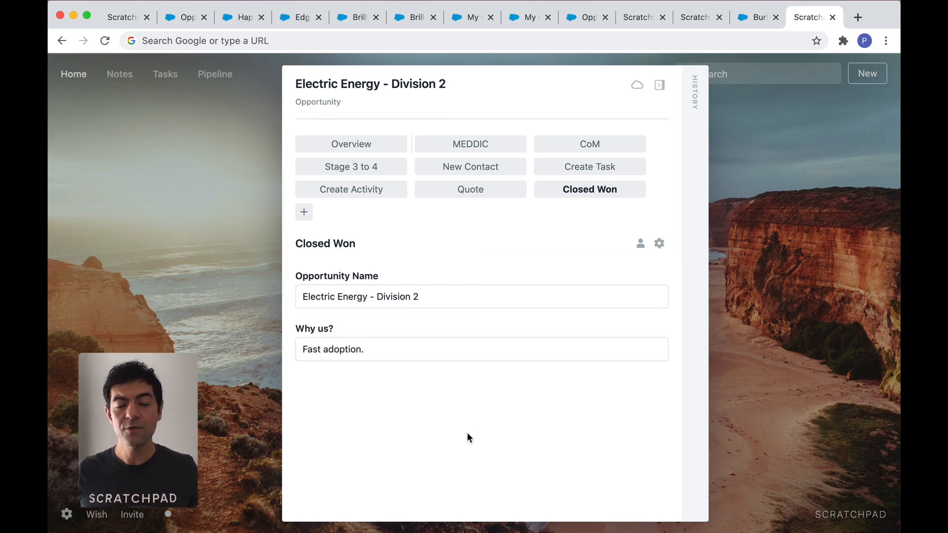
click(351, 144)
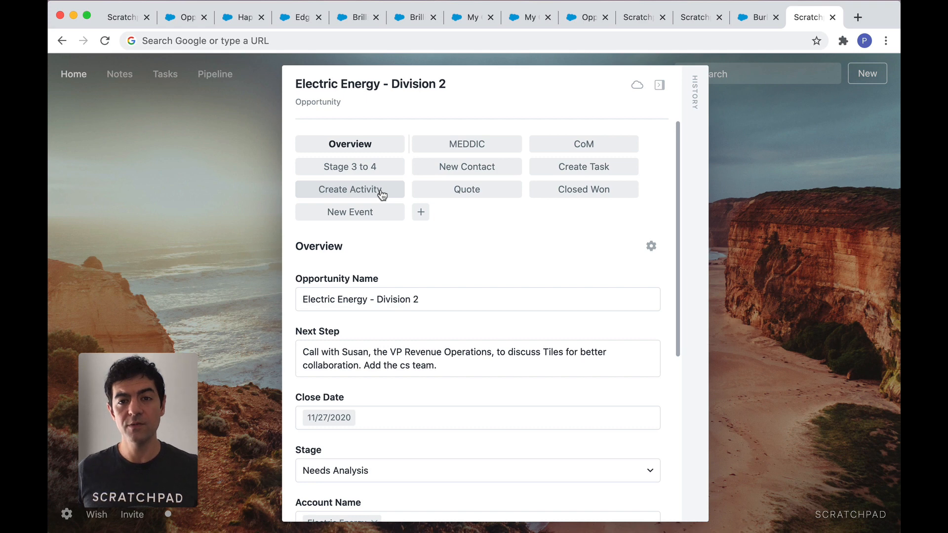
- Close the Electric Energy - Division 2 side panel
click(349, 189)
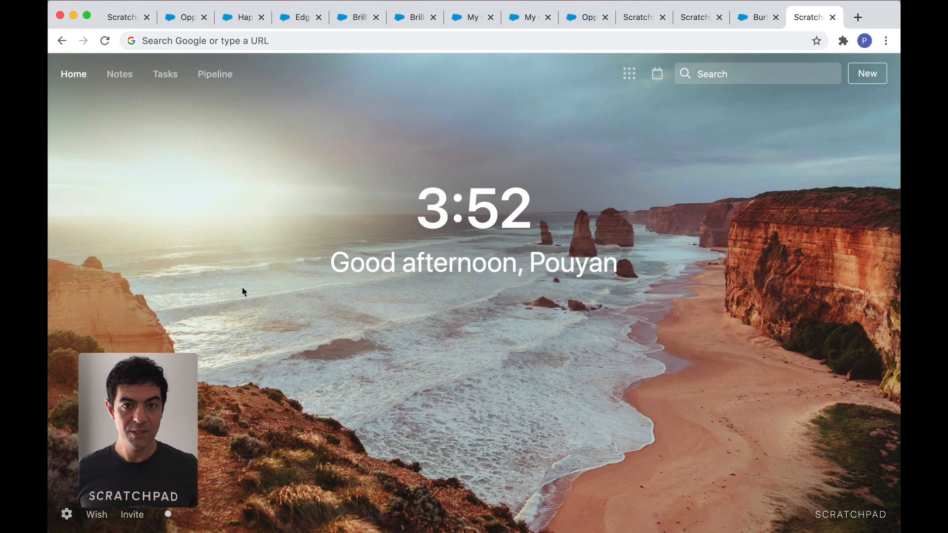
- Create note 'Call w/ Electric Avenue' from the Discovery Call template and hide the notes list
click(119, 74)
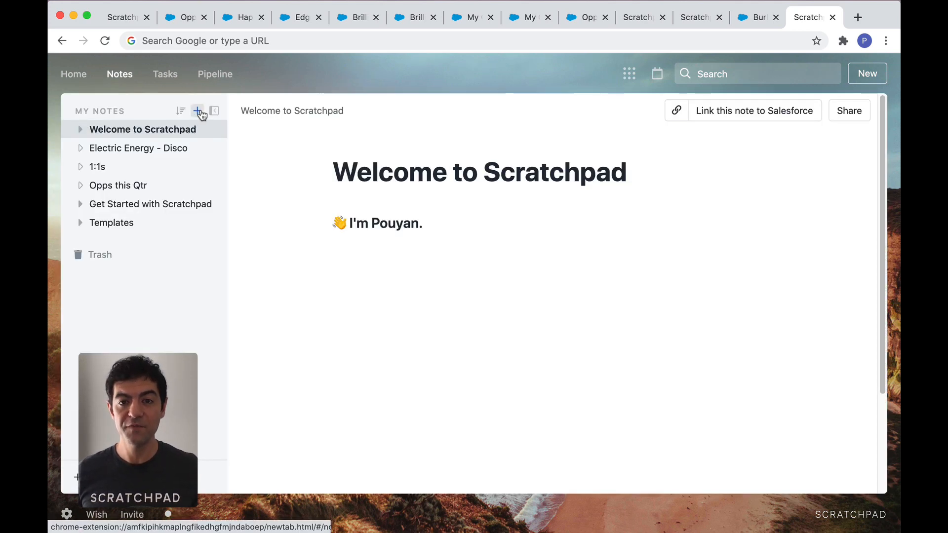
click(197, 111)
text(Disco call)
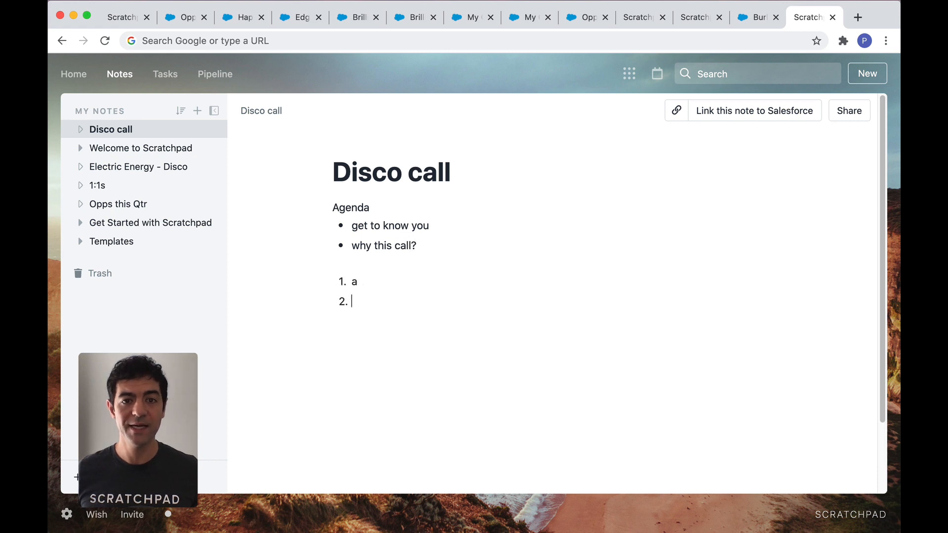
click(283, 234)
text(disco)
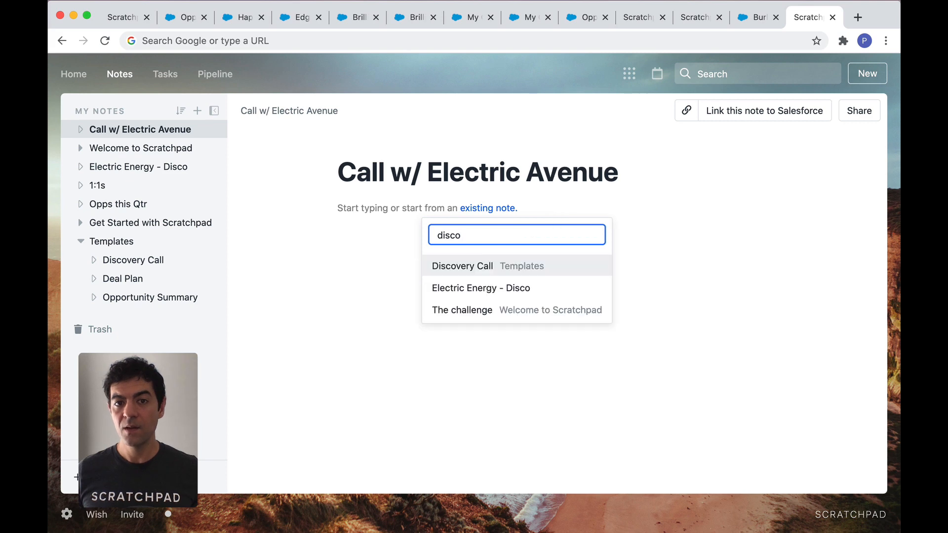
click(462, 266)
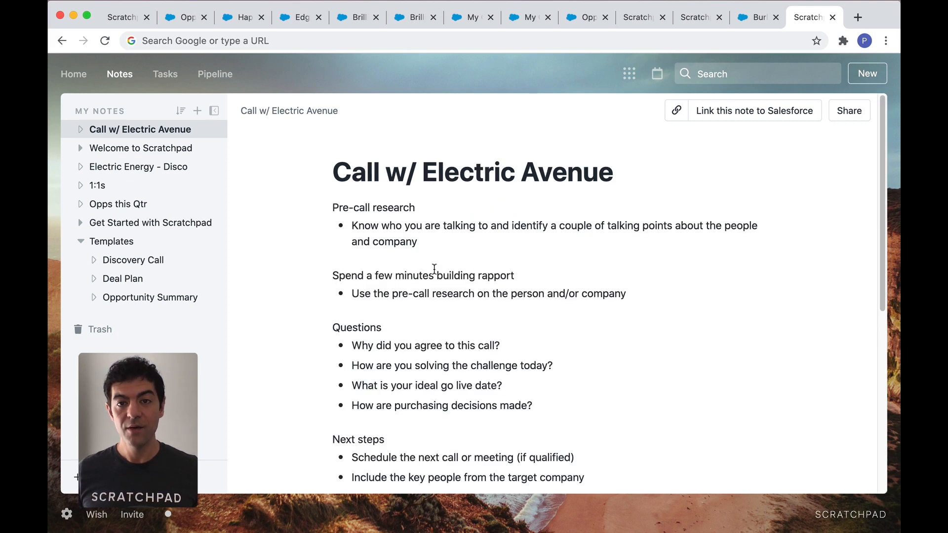
click(214, 111)
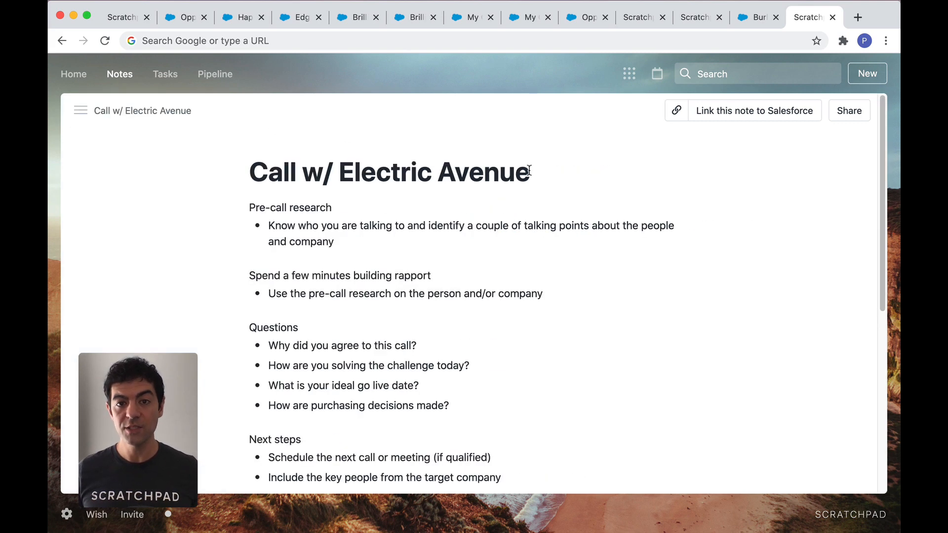
- Link the Call w/ Electric Avenue note to the Electric Avenue - Division 2 opportunity
click(754, 110)
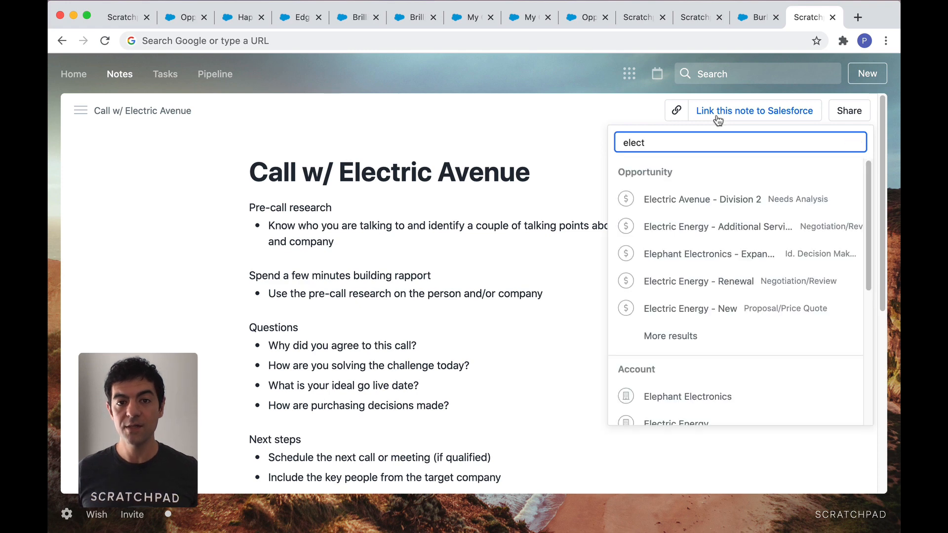
click(702, 199)
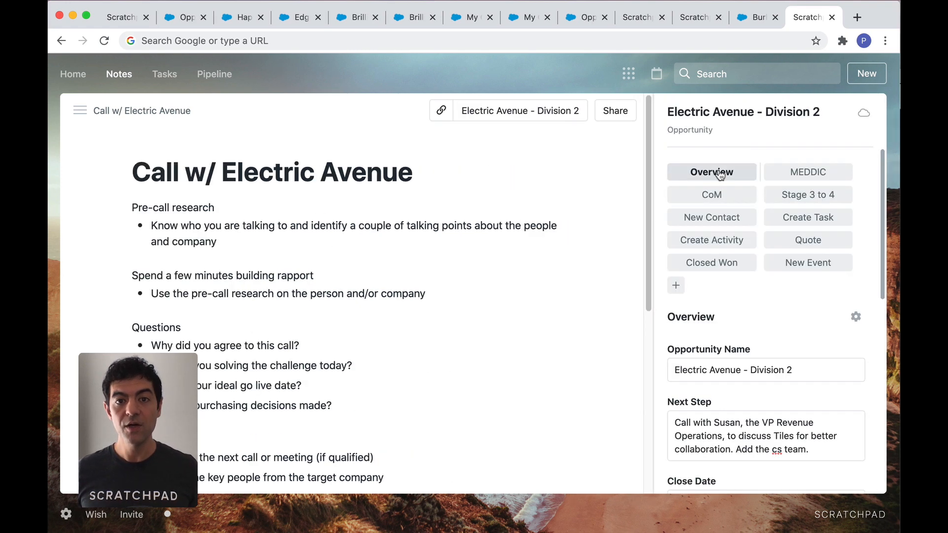
scroll(down, 3)
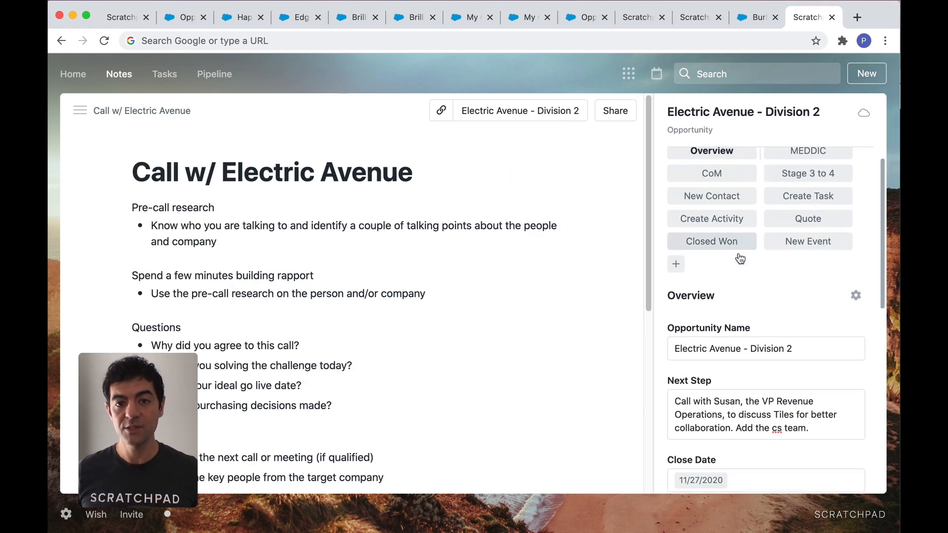
- Append 'and the SE team.' to the opportunity's Next Step, then show its MEDDIC fields
click(765, 436)
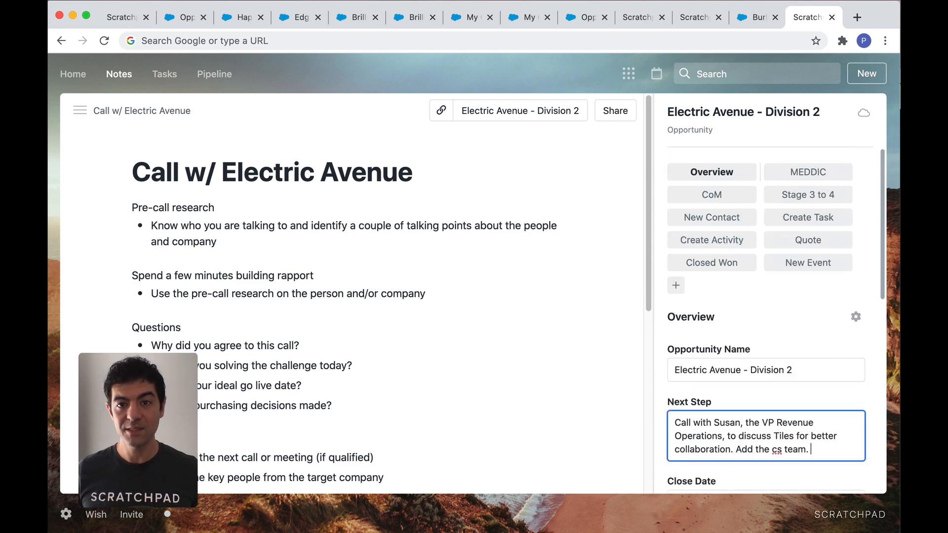
text(and the SE)
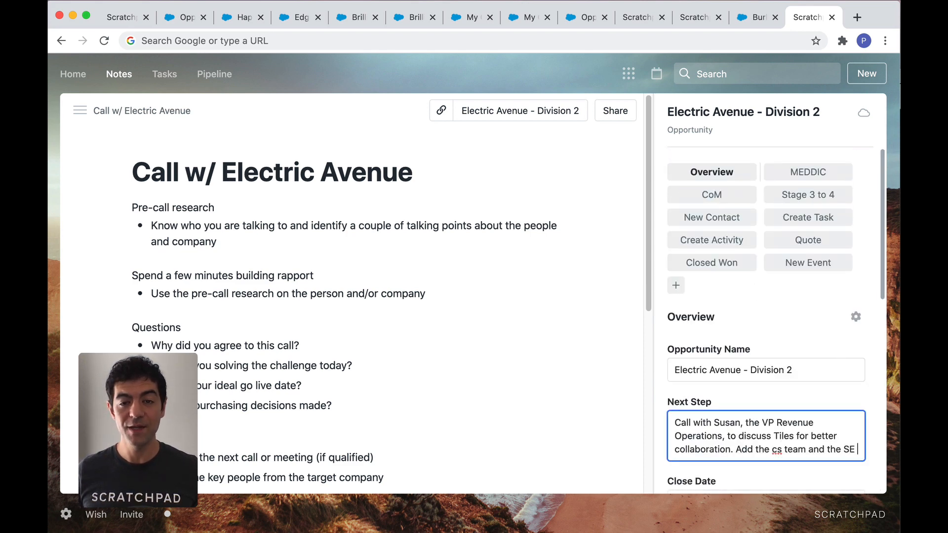
text(team.)
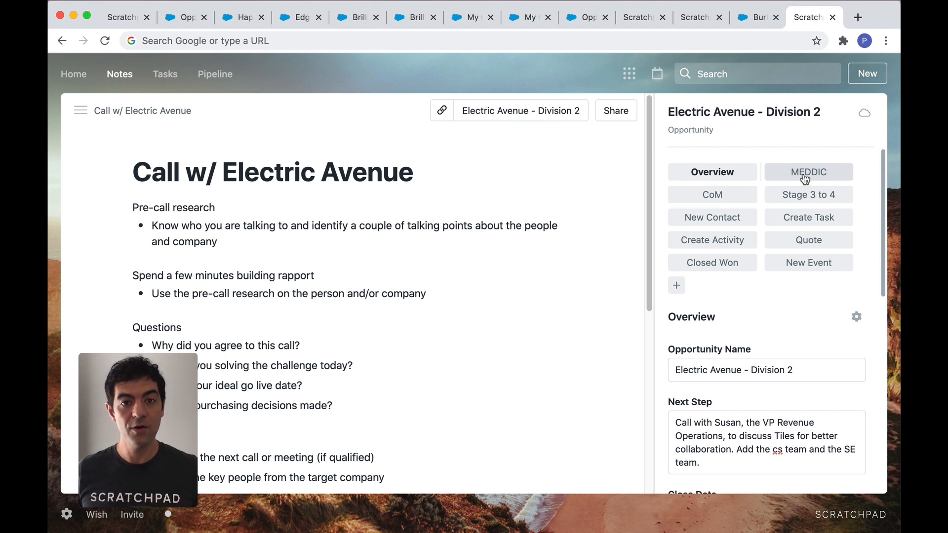
click(808, 171)
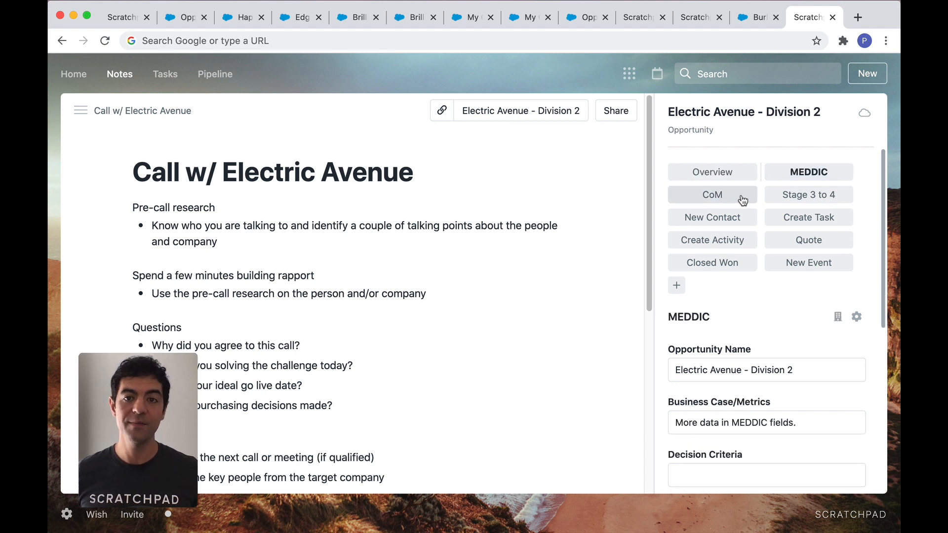
mouse_move(809, 217)
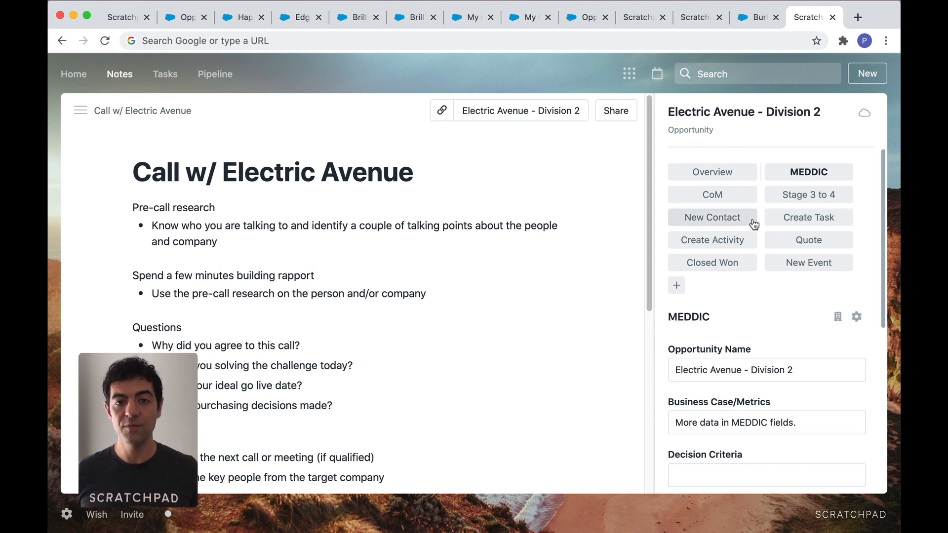
mouse_move(864, 113)
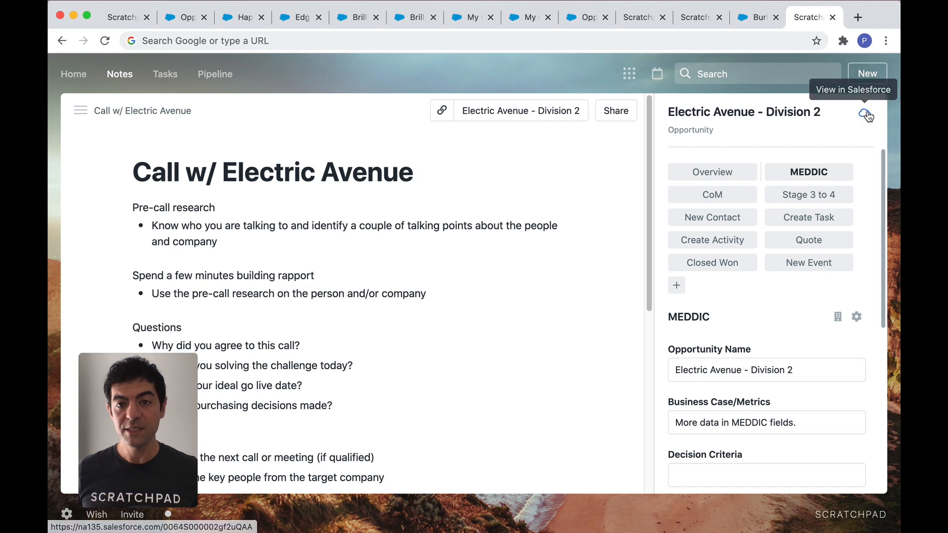
- Open Electric Avenue - Division 2 in Salesforce and review the updated Next Step in Details
click(866, 115)
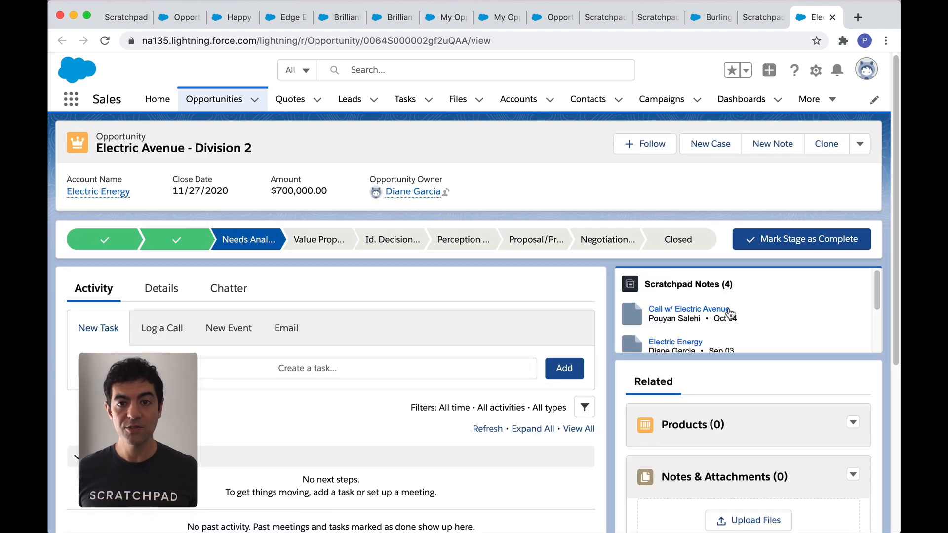
click(160, 288)
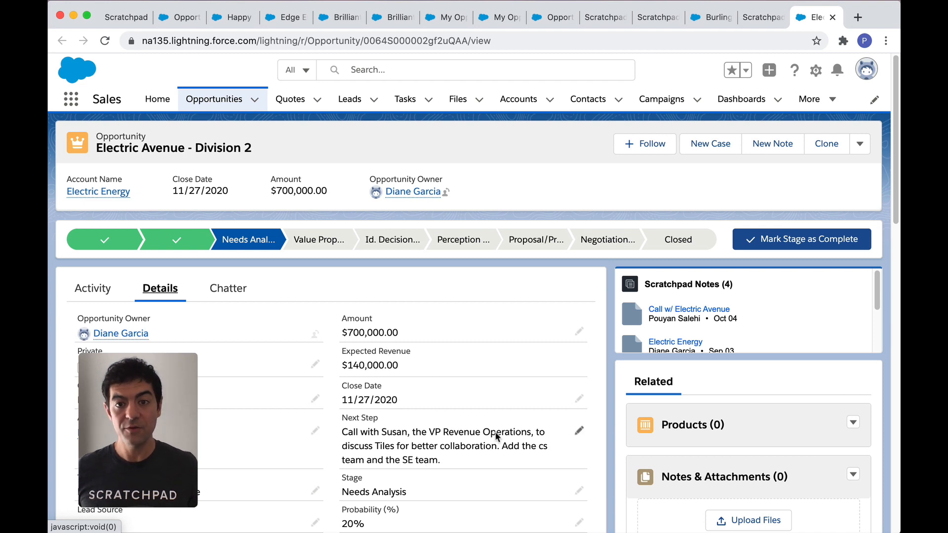
scroll(down, 3)
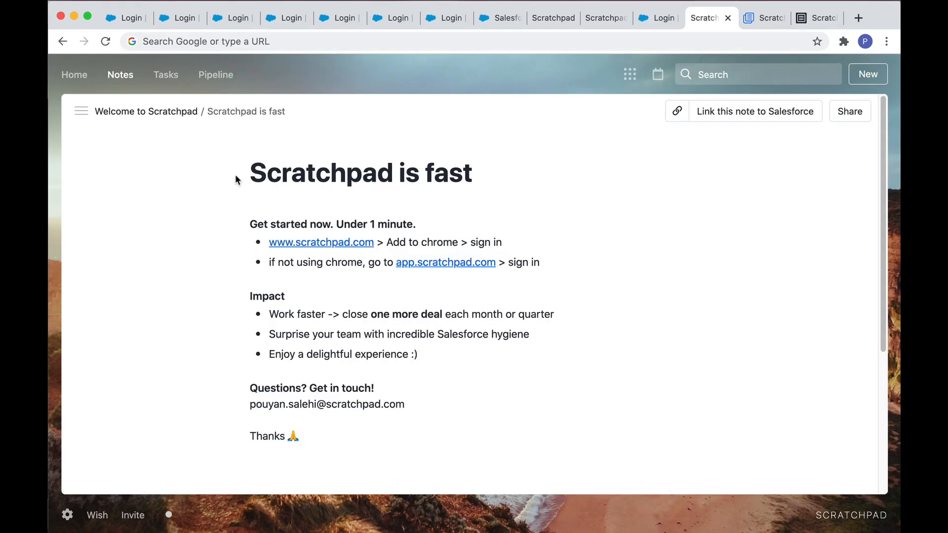
mouse_move(240, 229)
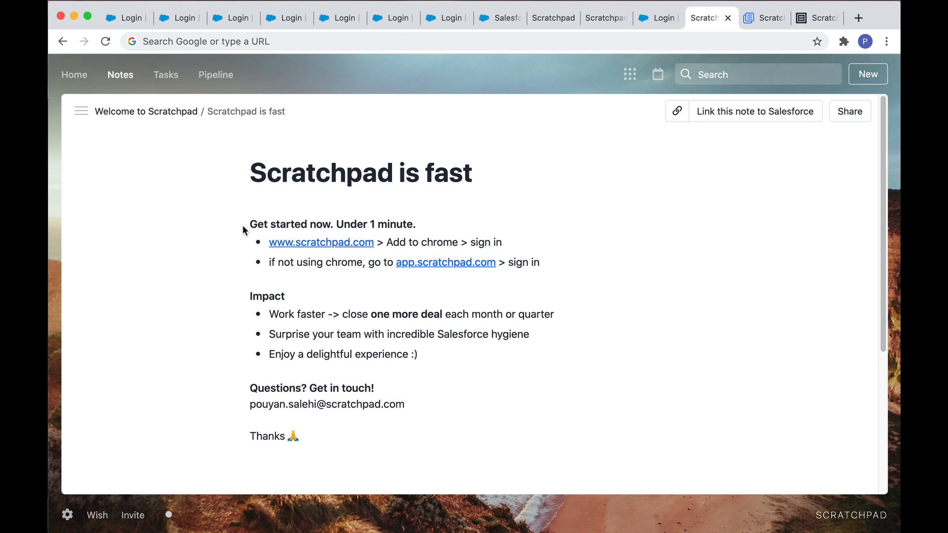
mouse_move(250, 242)
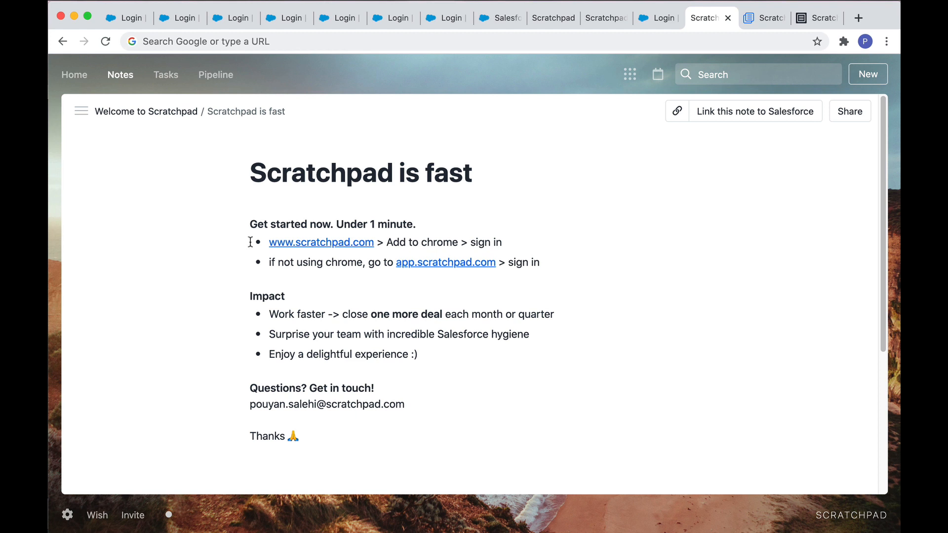
mouse_move(404, 313)
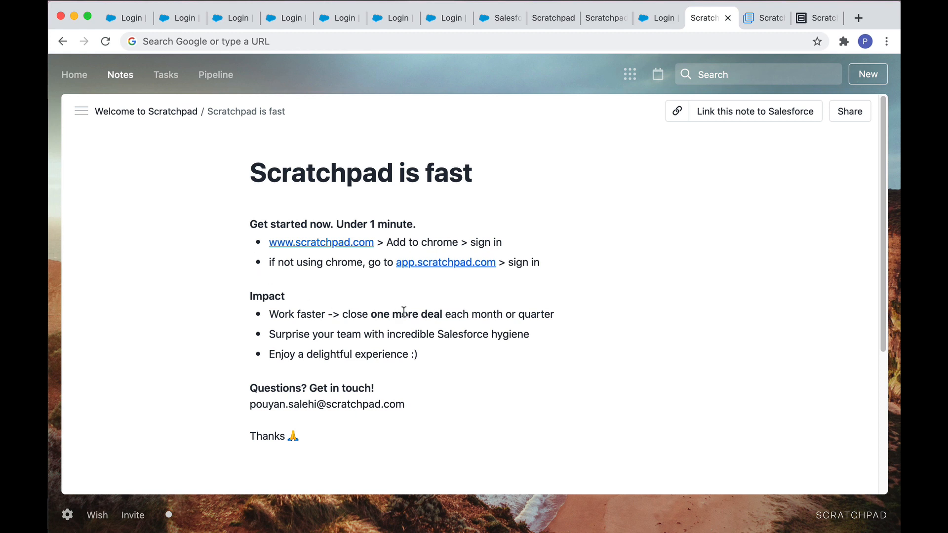
mouse_move(437, 280)
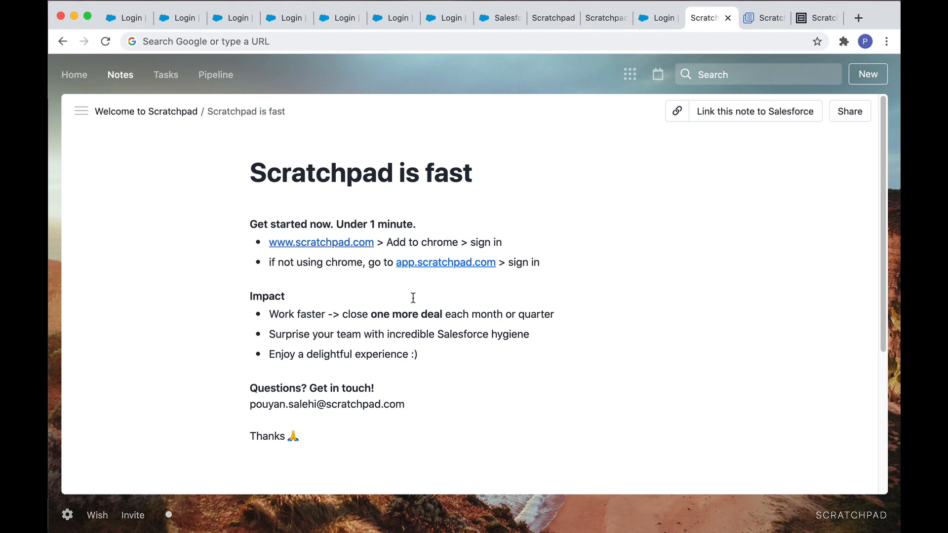
mouse_move(228, 355)
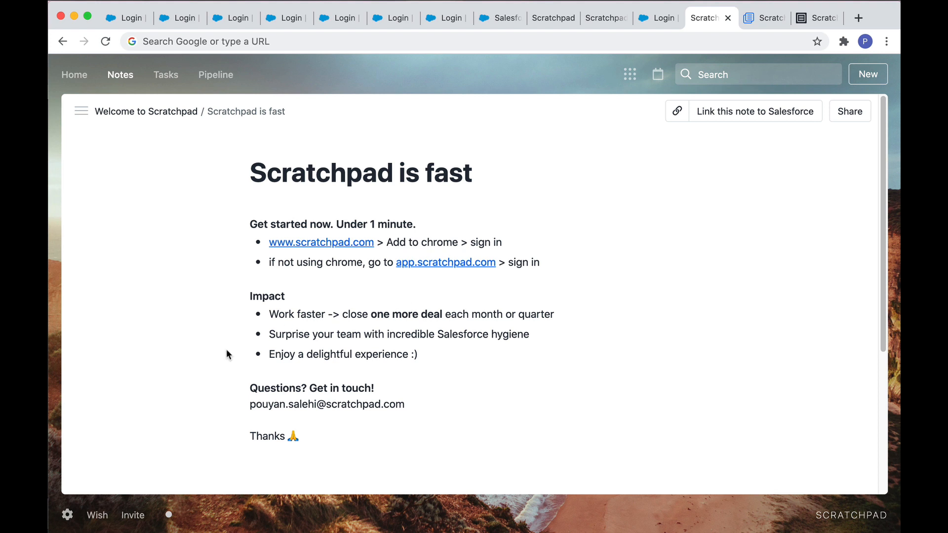